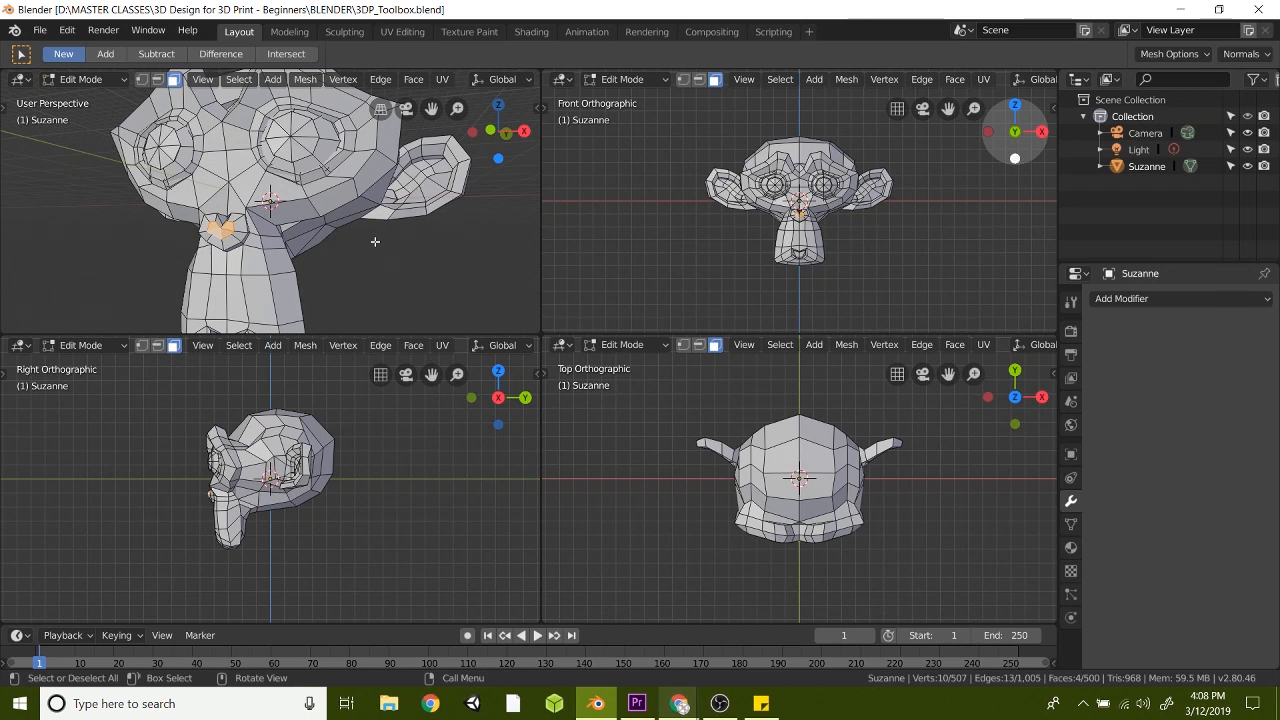
pyautogui.moveTo(488, 296)
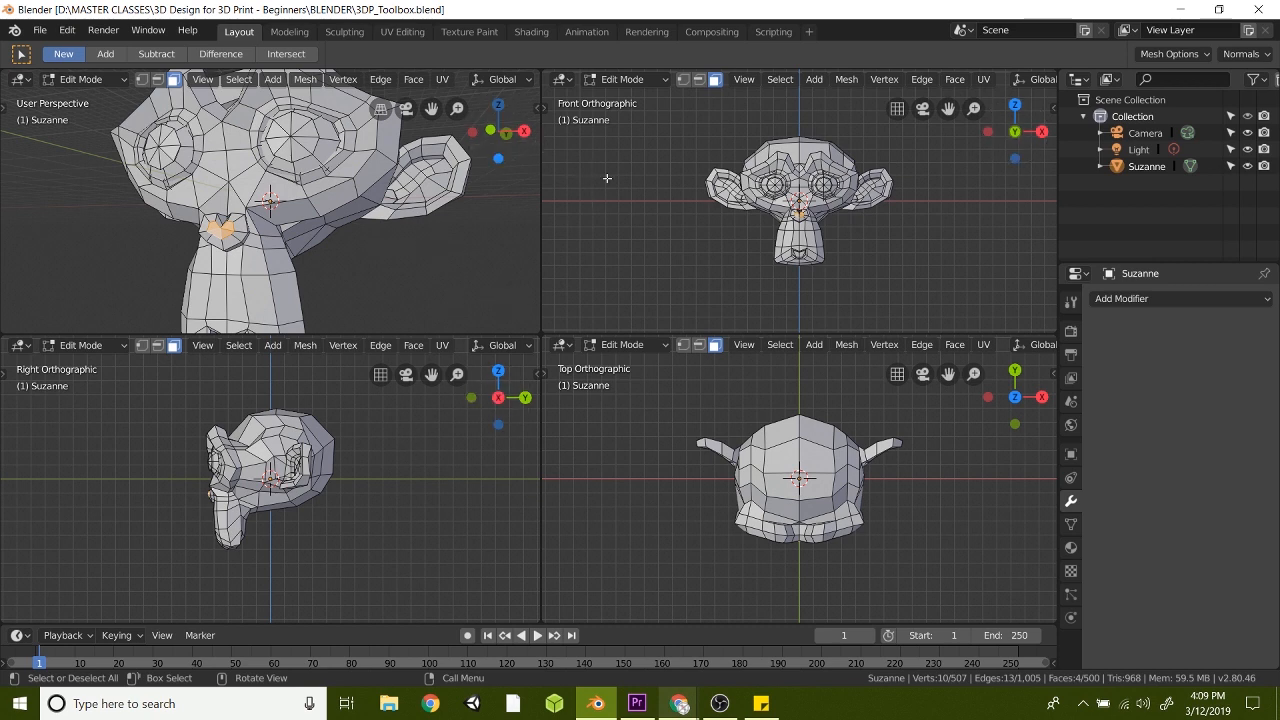
pyautogui.moveTo(538, 326)
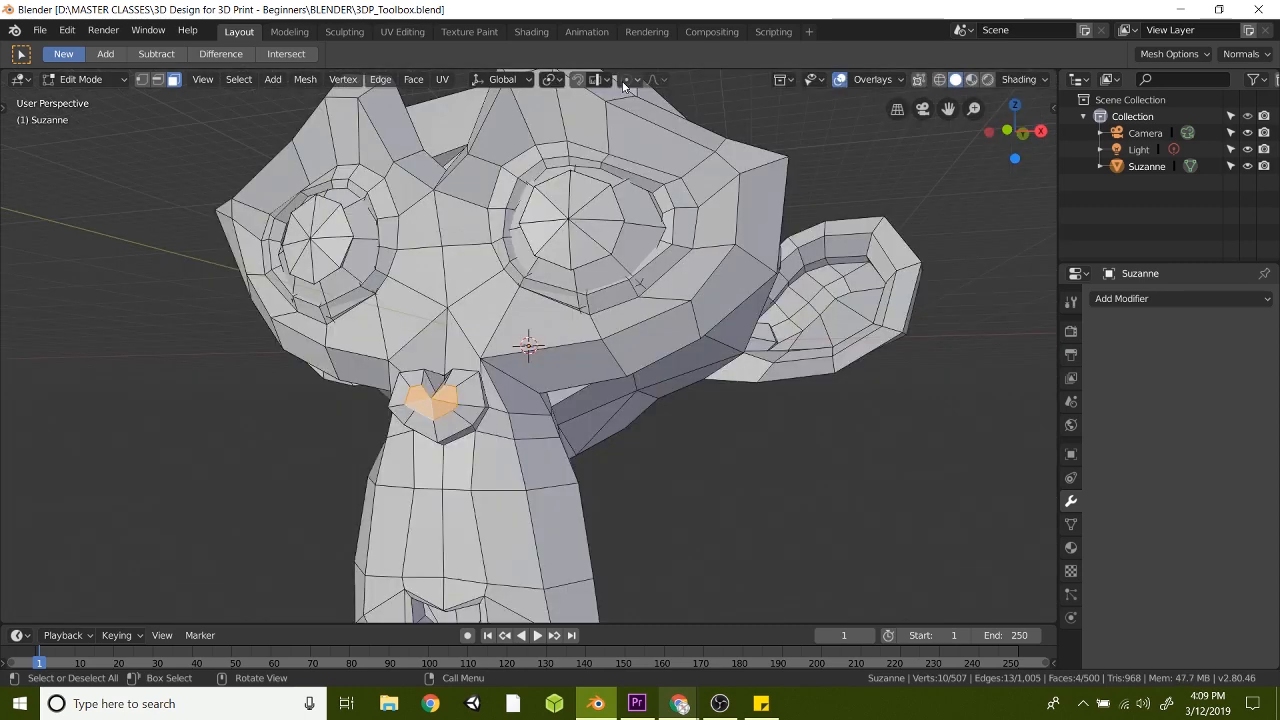
pyautogui.moveTo(284, 496)
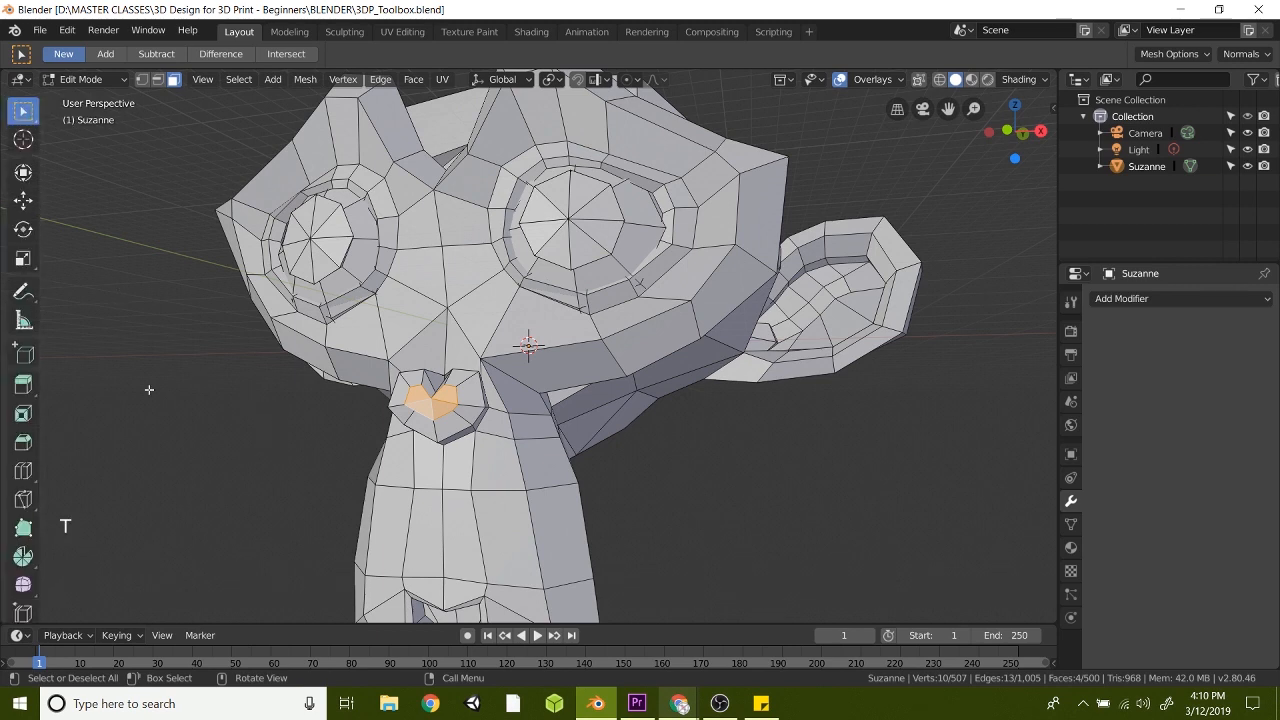
pyautogui.moveTo(910, 422)
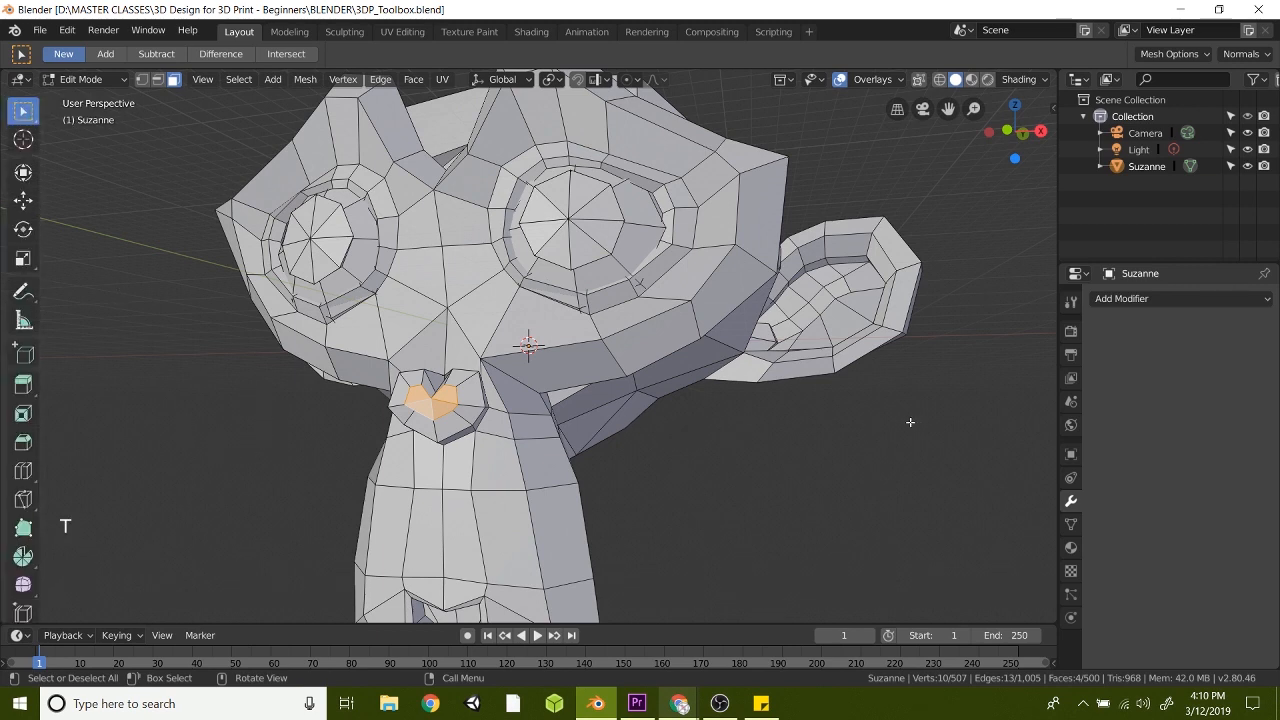
# Show the 3D Print Toolbox sidebar and measure Suzanne's volume and surface area (320502770.0543 cm²).
pyautogui.press('n')
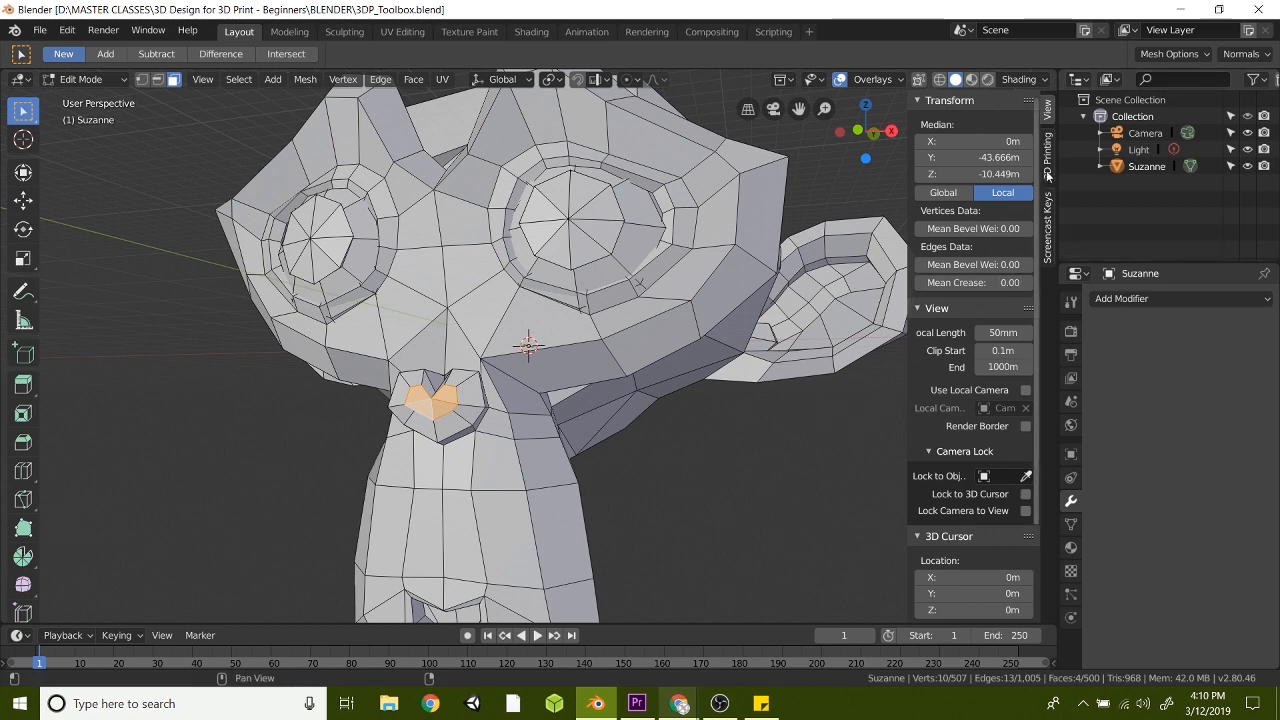
pyautogui.click(1048, 150)
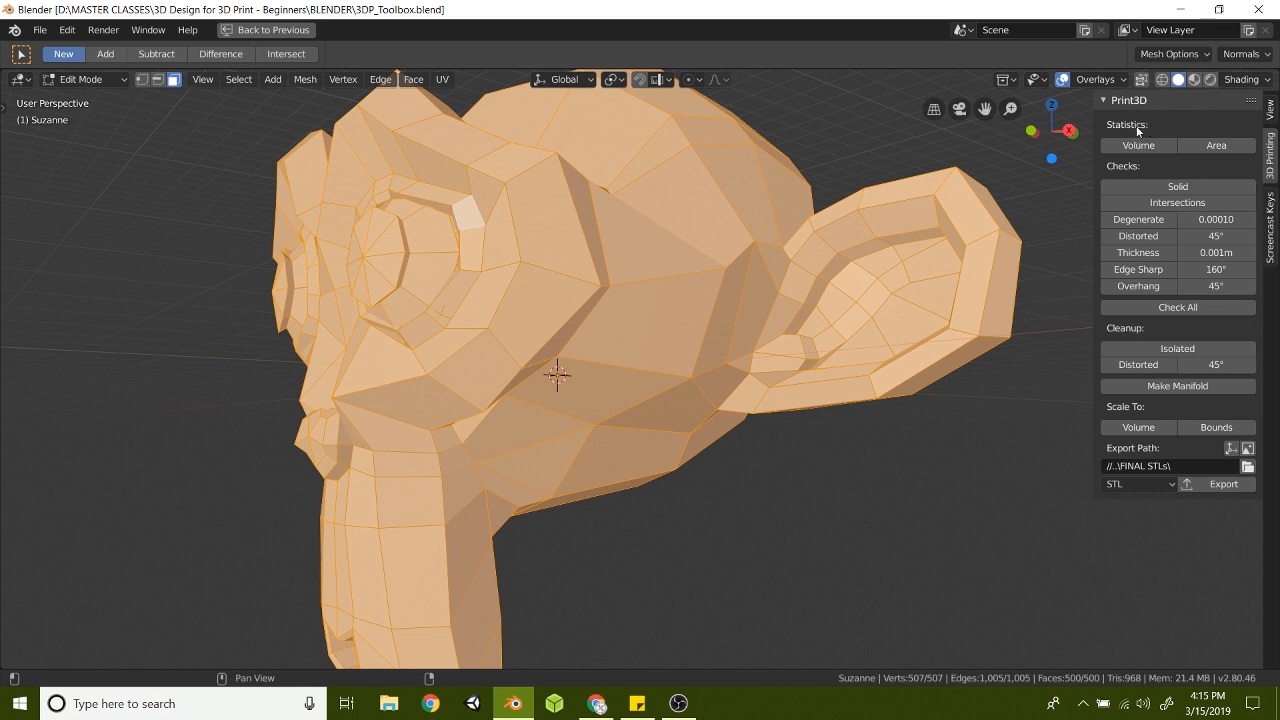
pyautogui.moveTo(1140, 136)
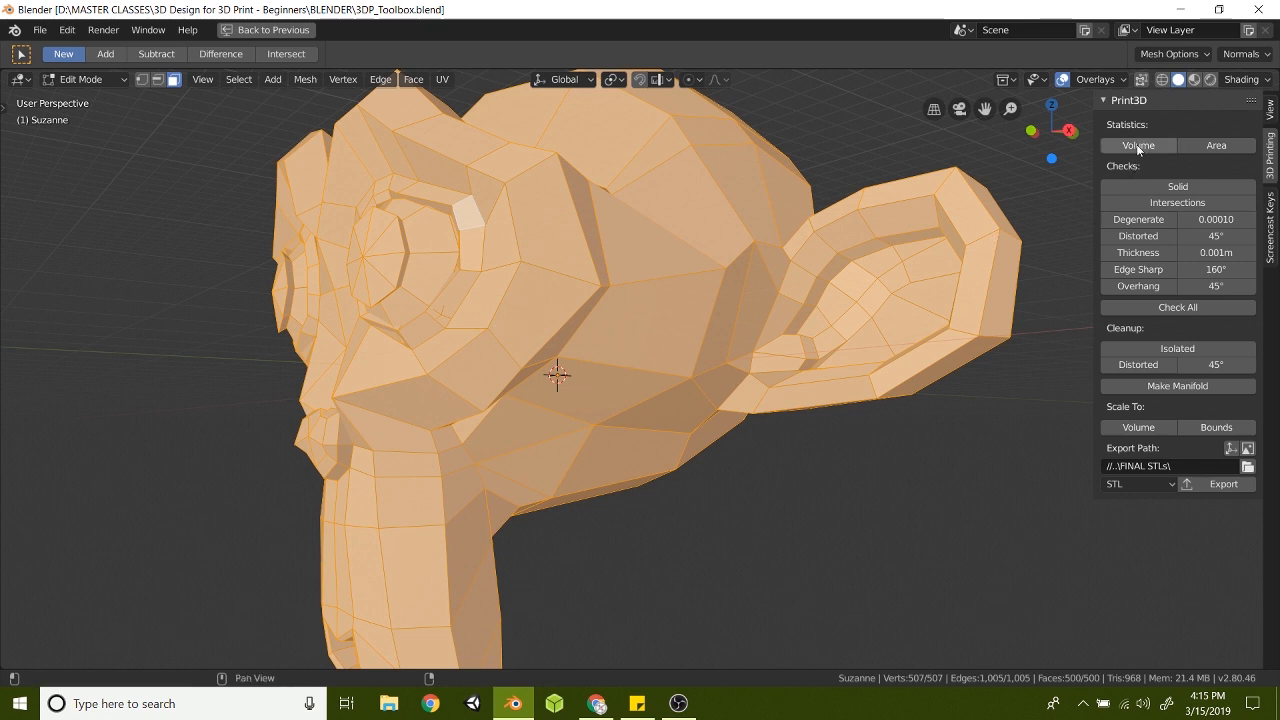
pyautogui.click(1138, 144)
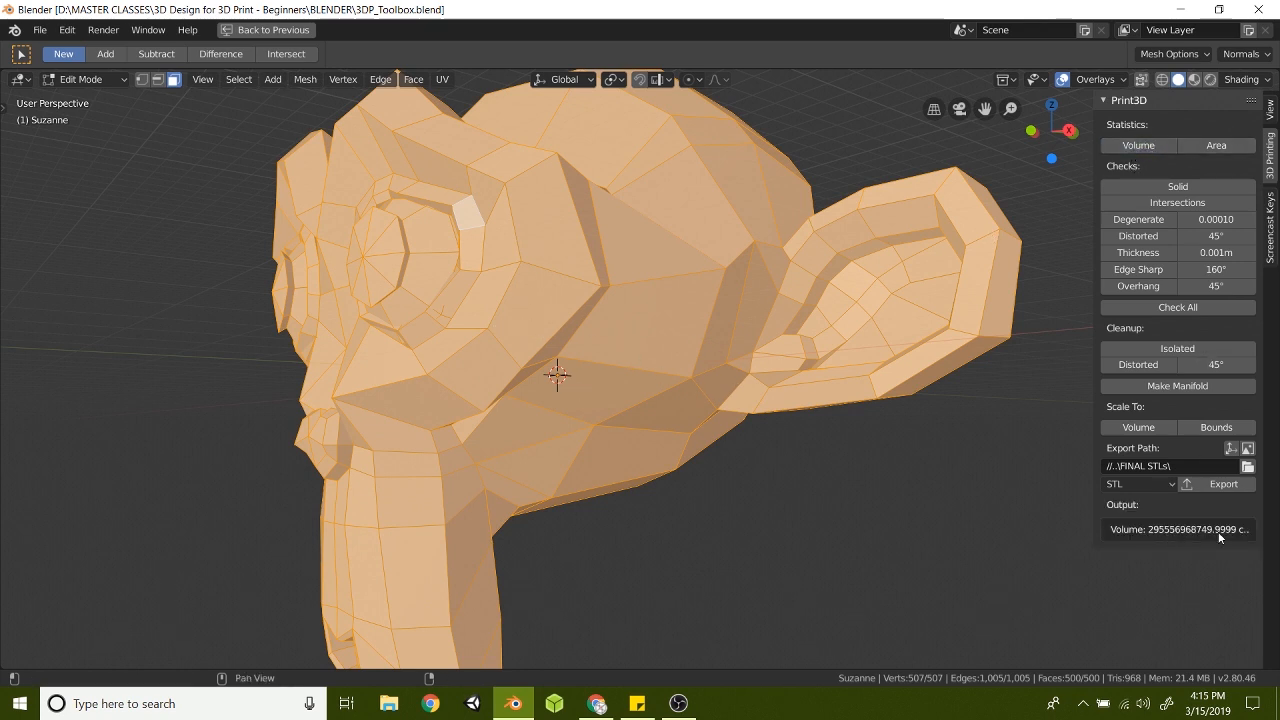
pyautogui.click(1216, 144)
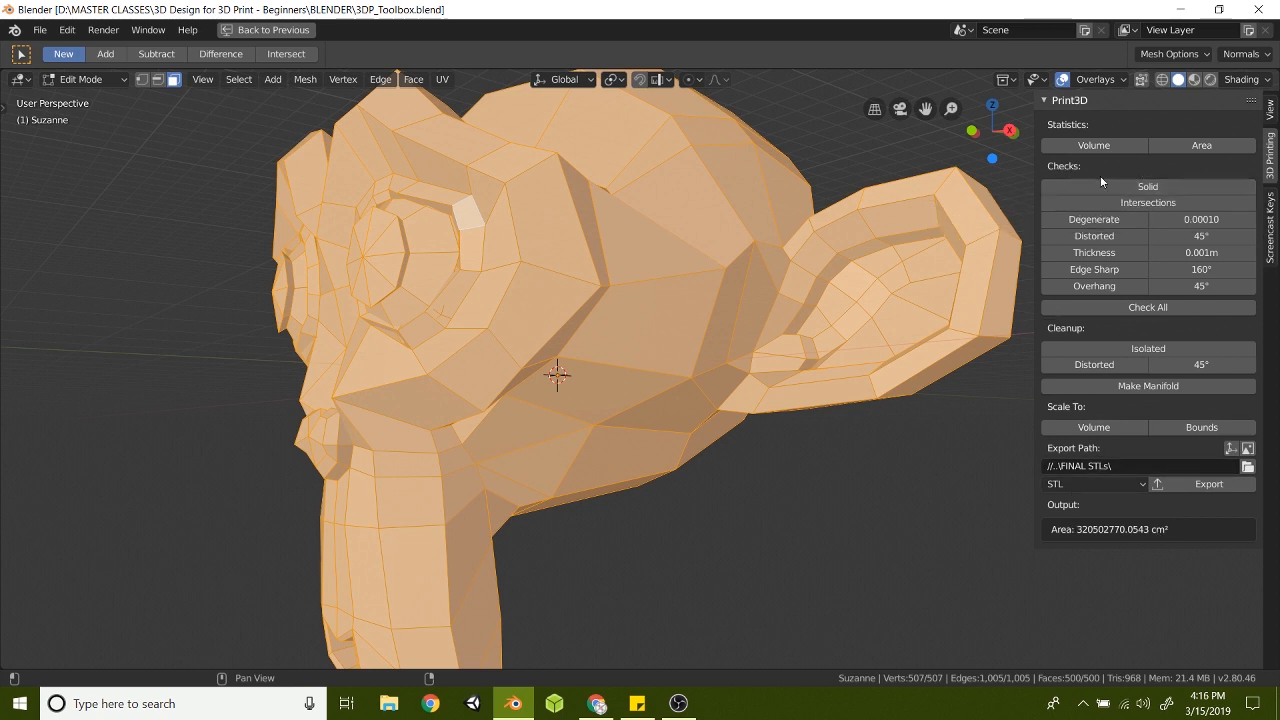
pyautogui.moveTo(1148, 186)
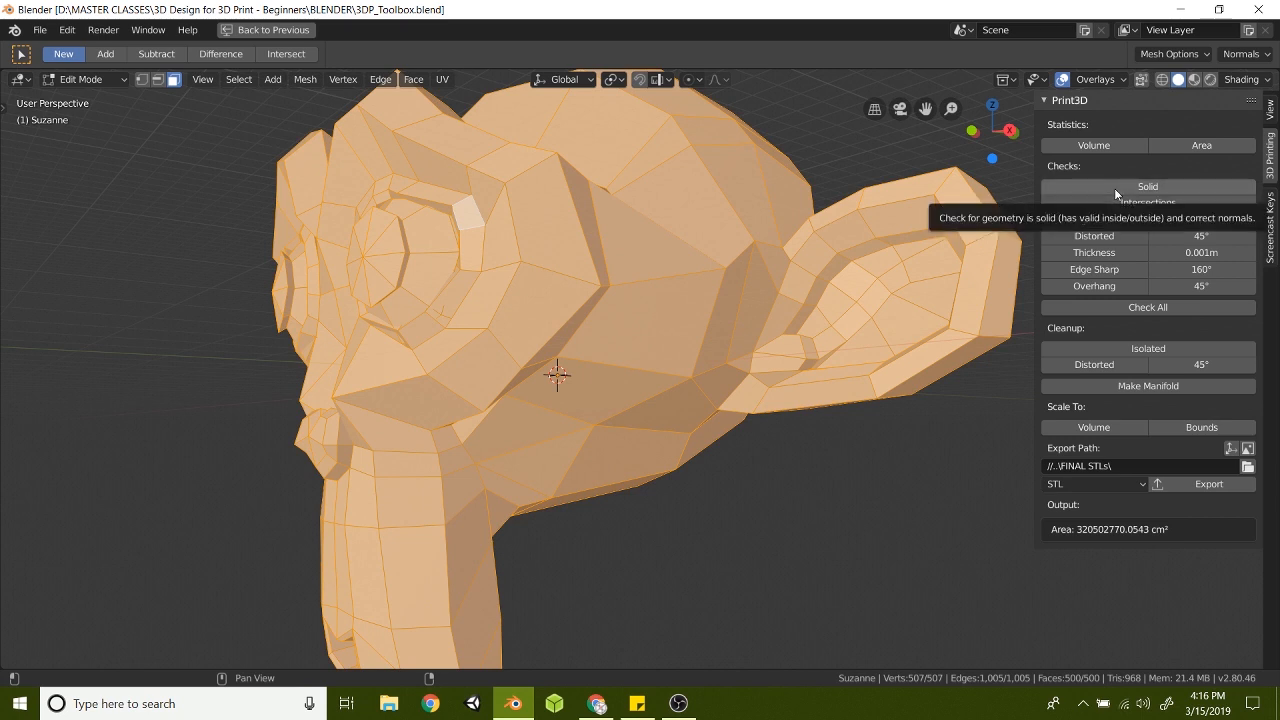
pyautogui.moveTo(1116, 194)
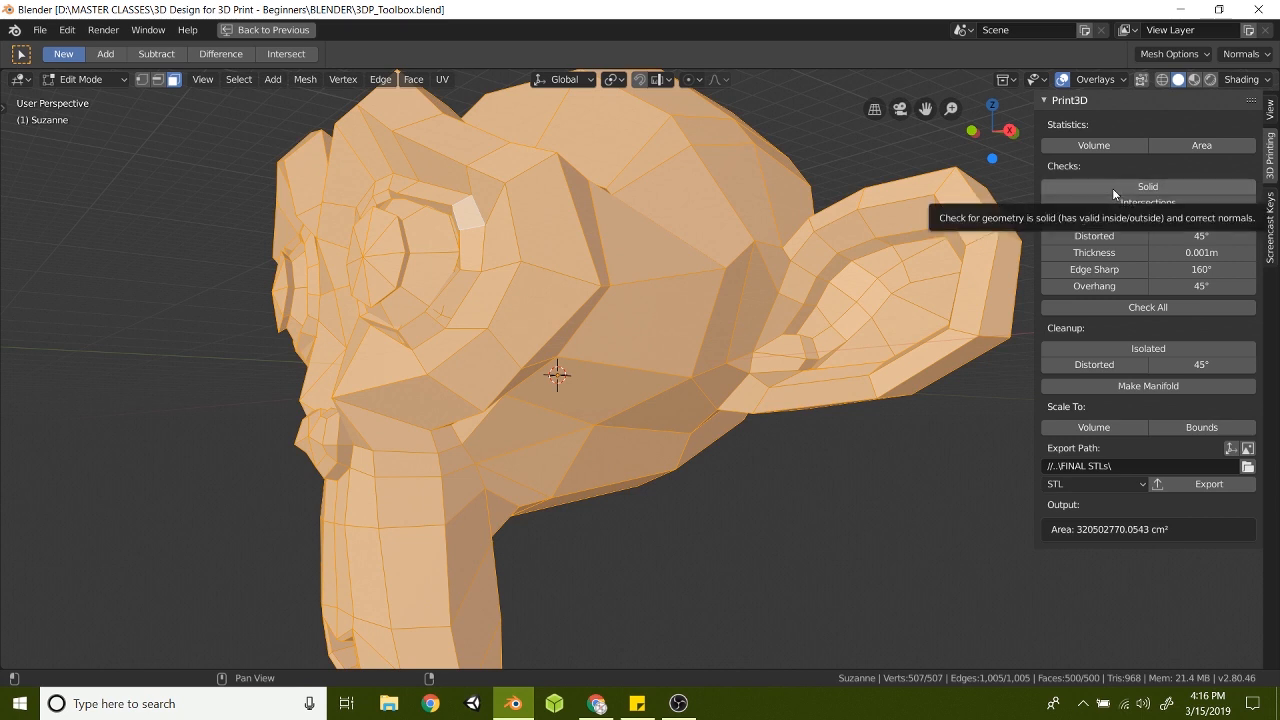
# Run the Solid check, isolate the 42 non-manifold eye edges to inspect them, then reveal the full mesh.
pyautogui.click(1148, 202)
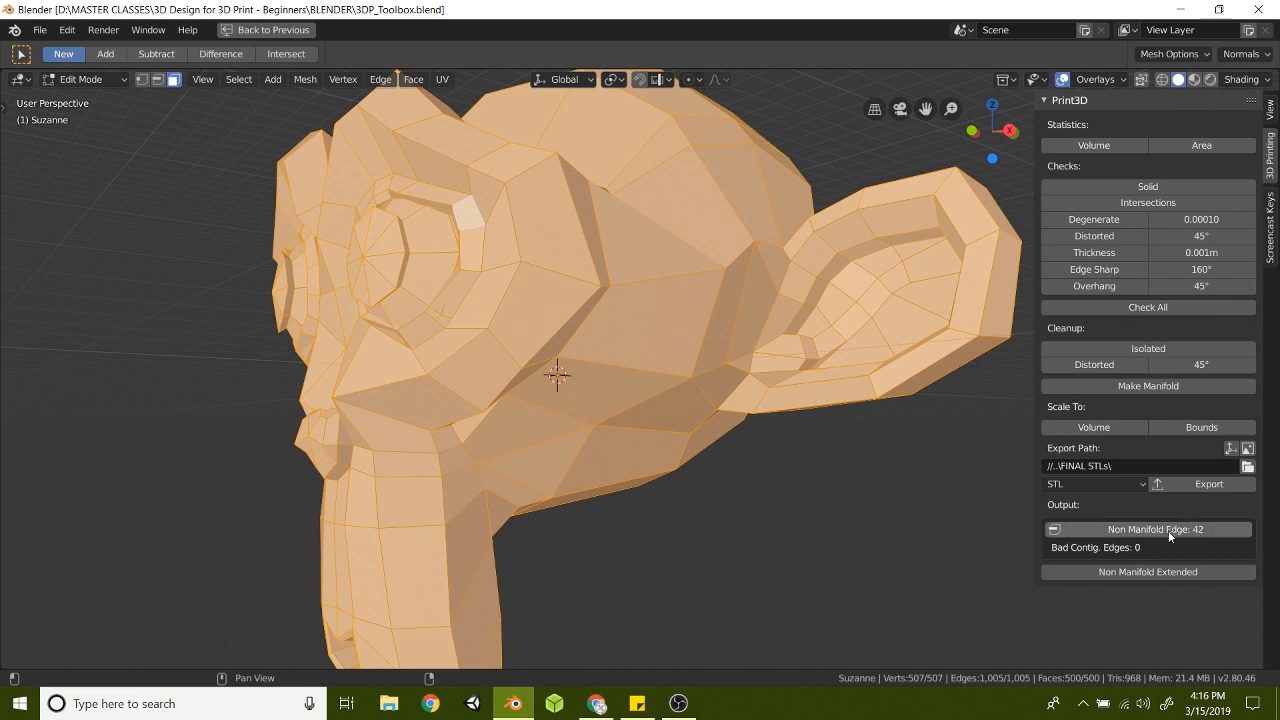
pyautogui.moveTo(1200, 540)
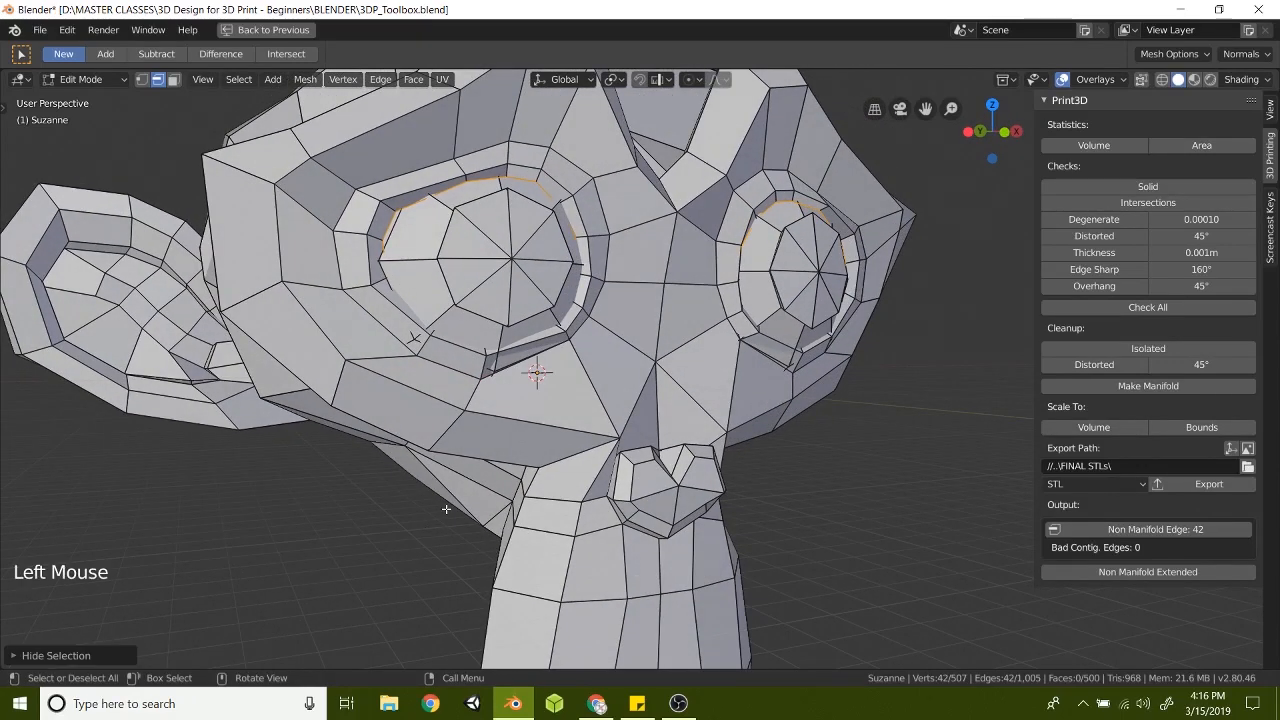
pyautogui.press('shift+h')
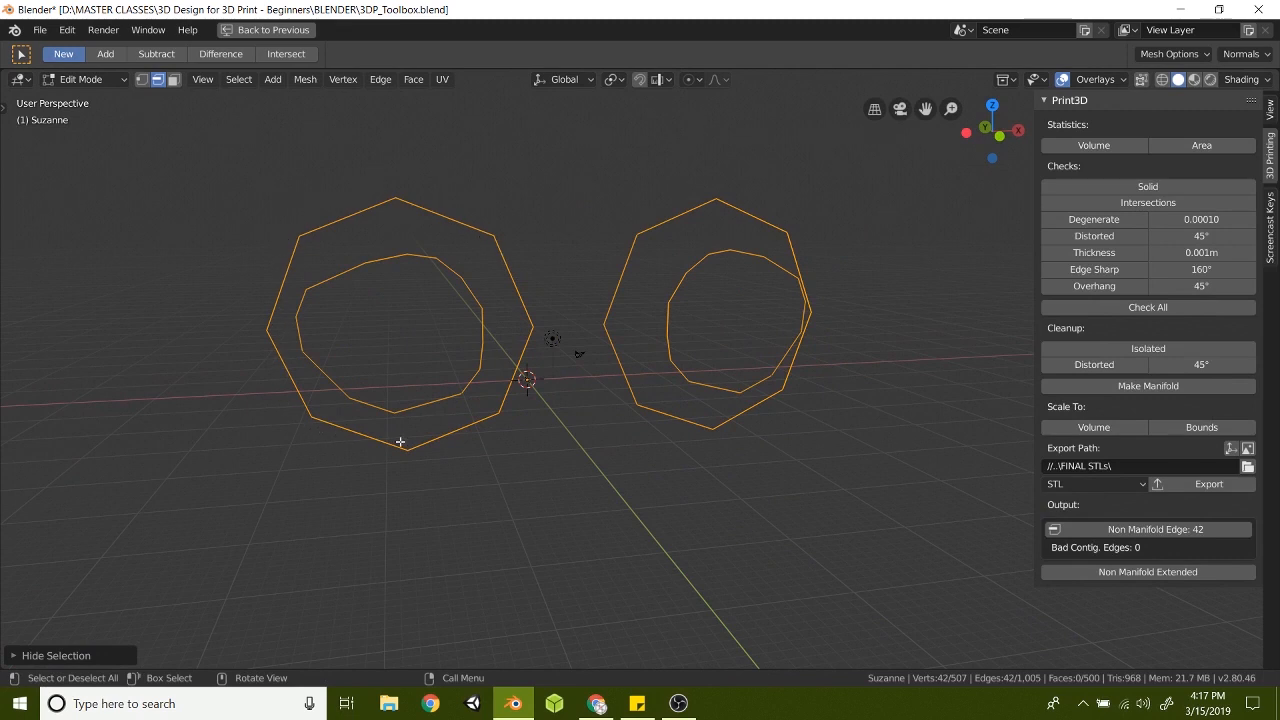
pyautogui.moveTo(796, 376)
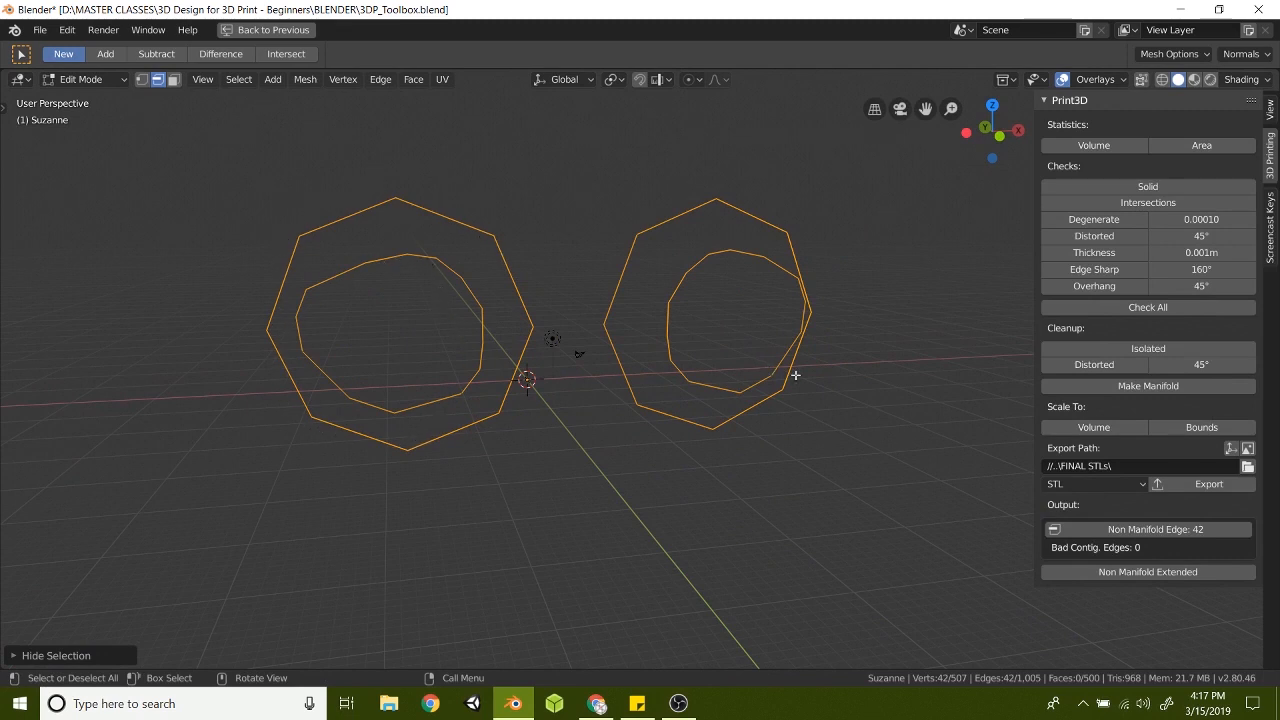
pyautogui.moveTo(796, 376); pyautogui.dragTo(484, 378)
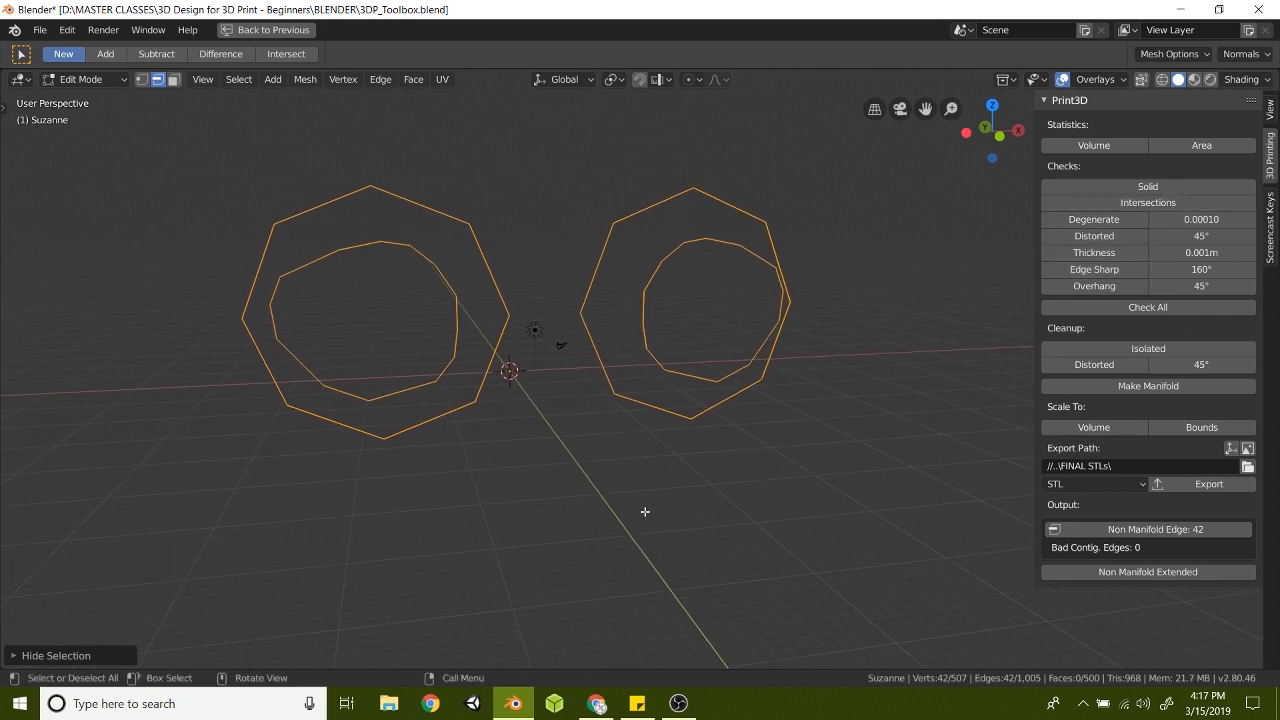
pyautogui.moveTo(644, 520)
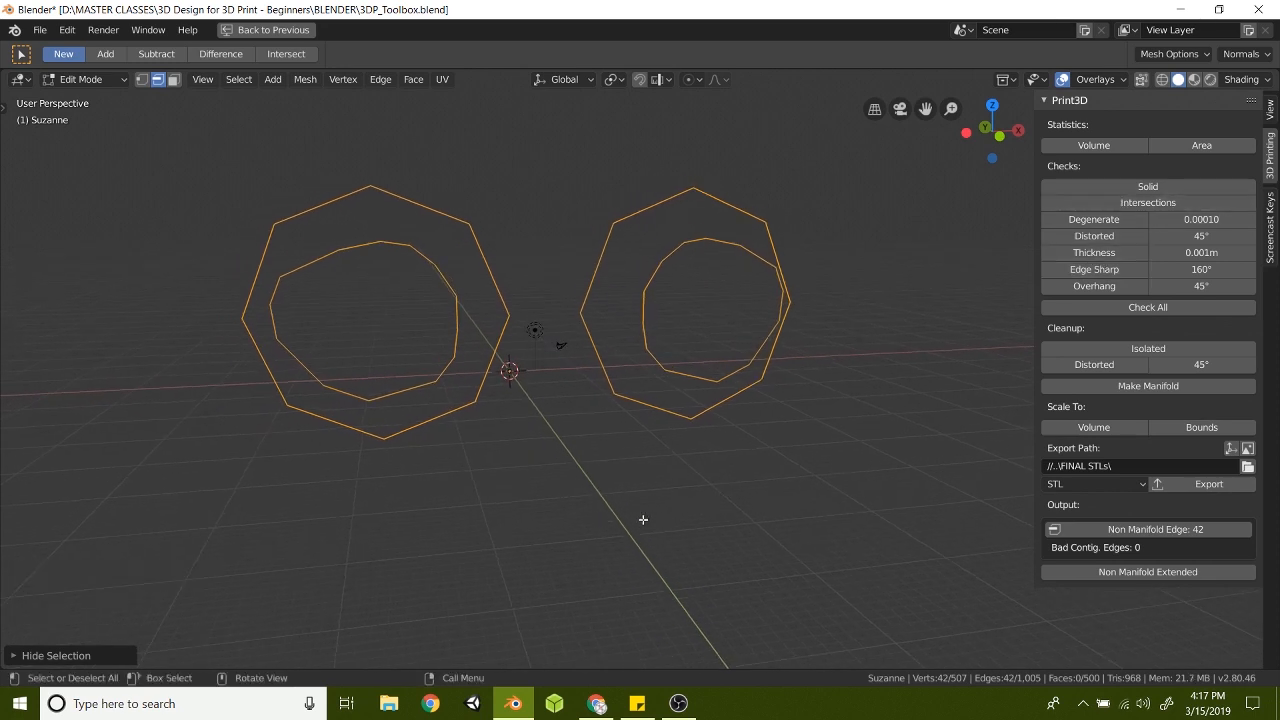
pyautogui.press('alt+h')
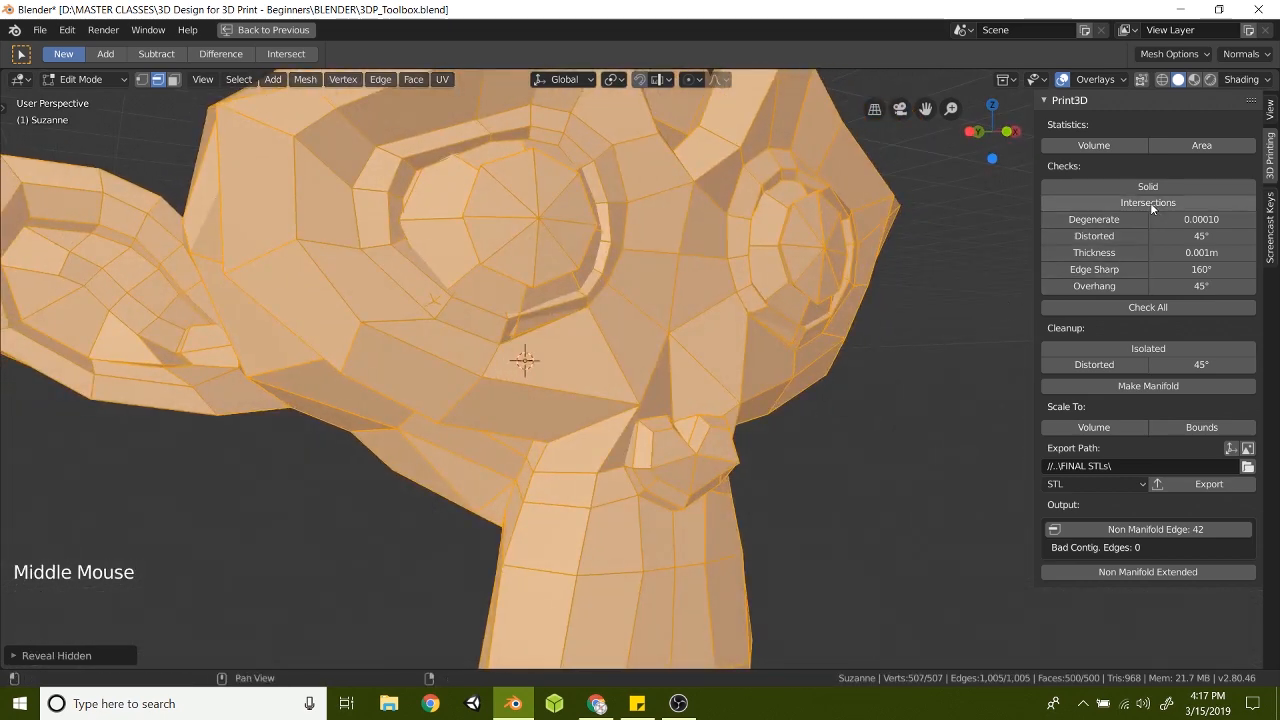
# Run the Intersections check, isolate the 57 intersecting eye faces to inspect them, then reveal the full mesh.
pyautogui.click(1148, 202)
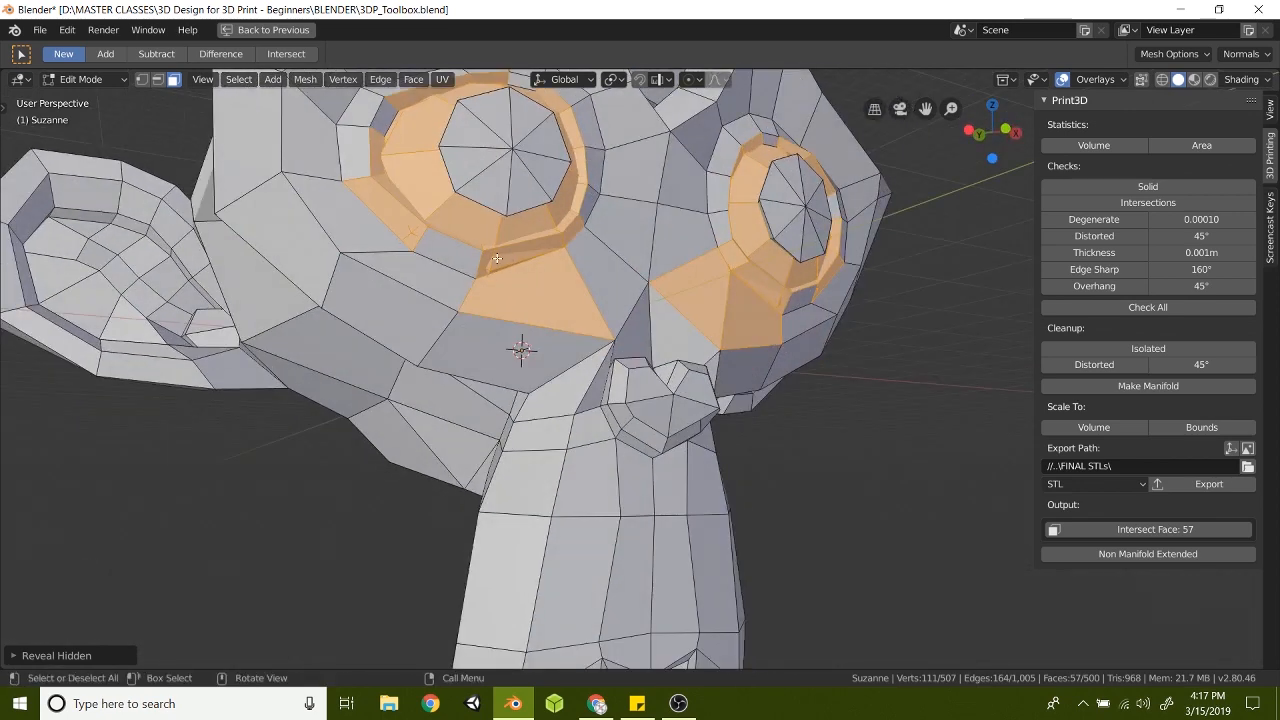
pyautogui.scroll(-3)
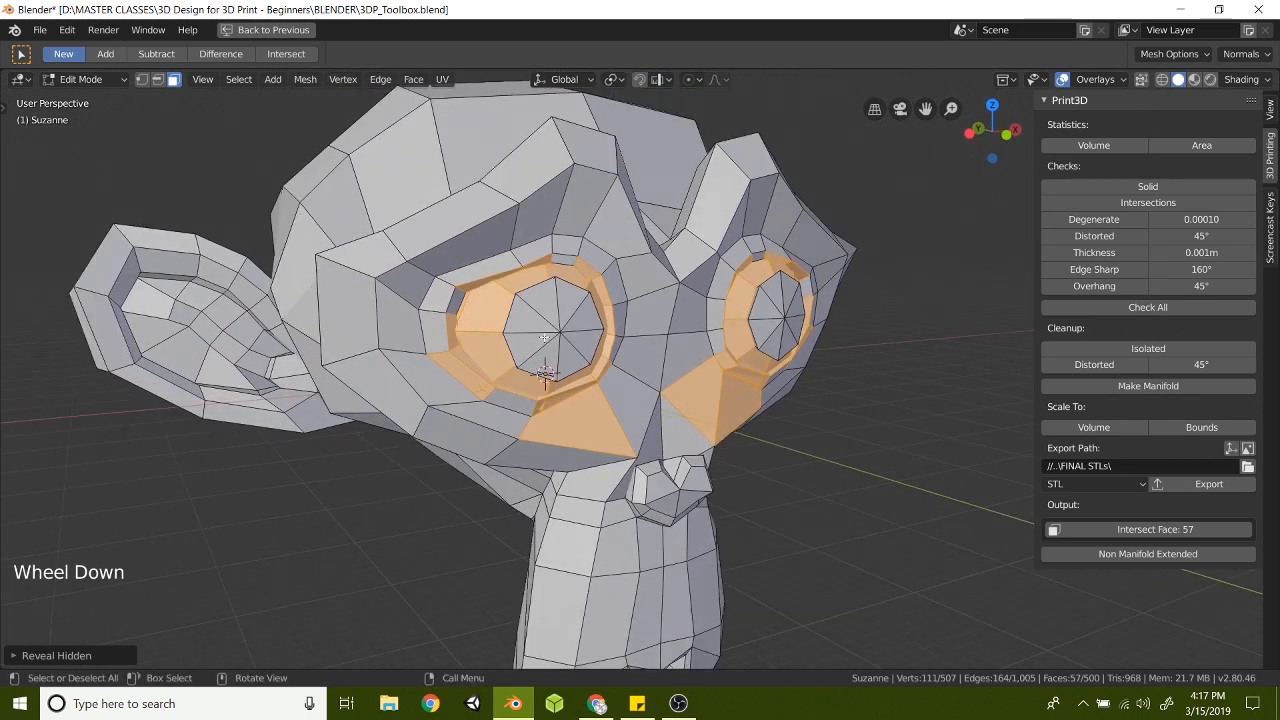
pyautogui.press('shift+h')
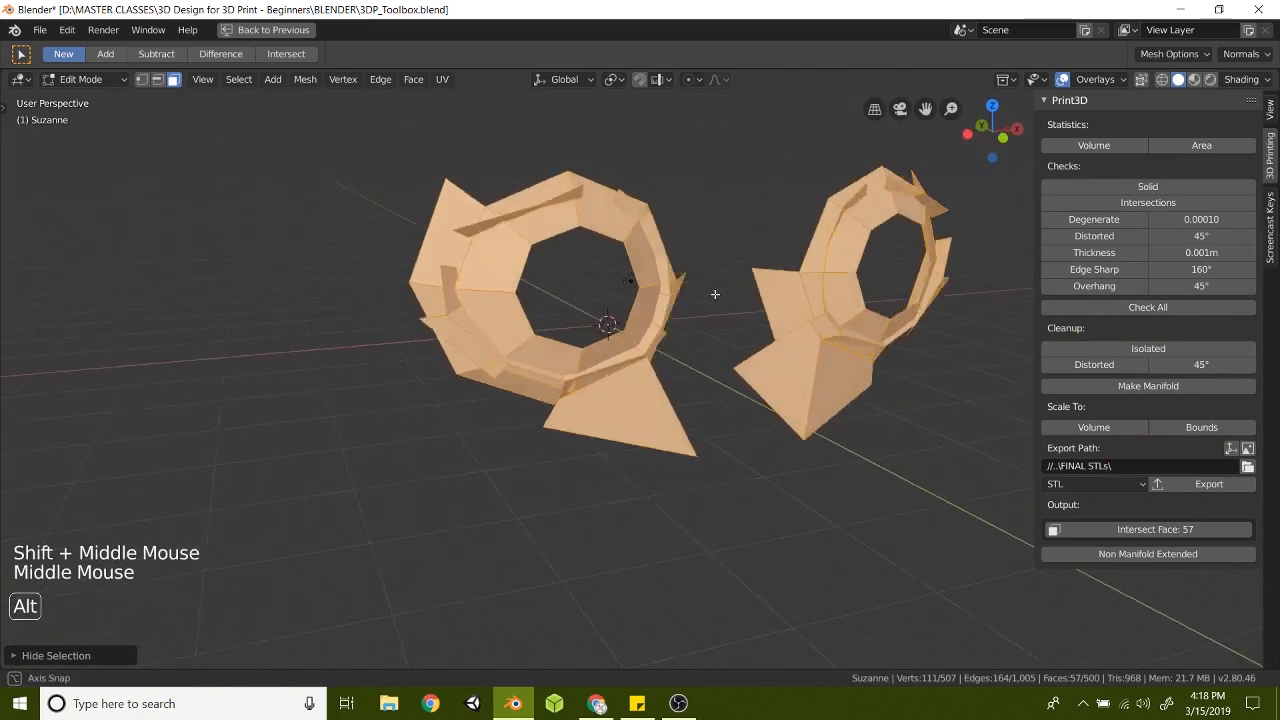
pyautogui.moveTo(716, 294); pyautogui.dragTo(600, 290)
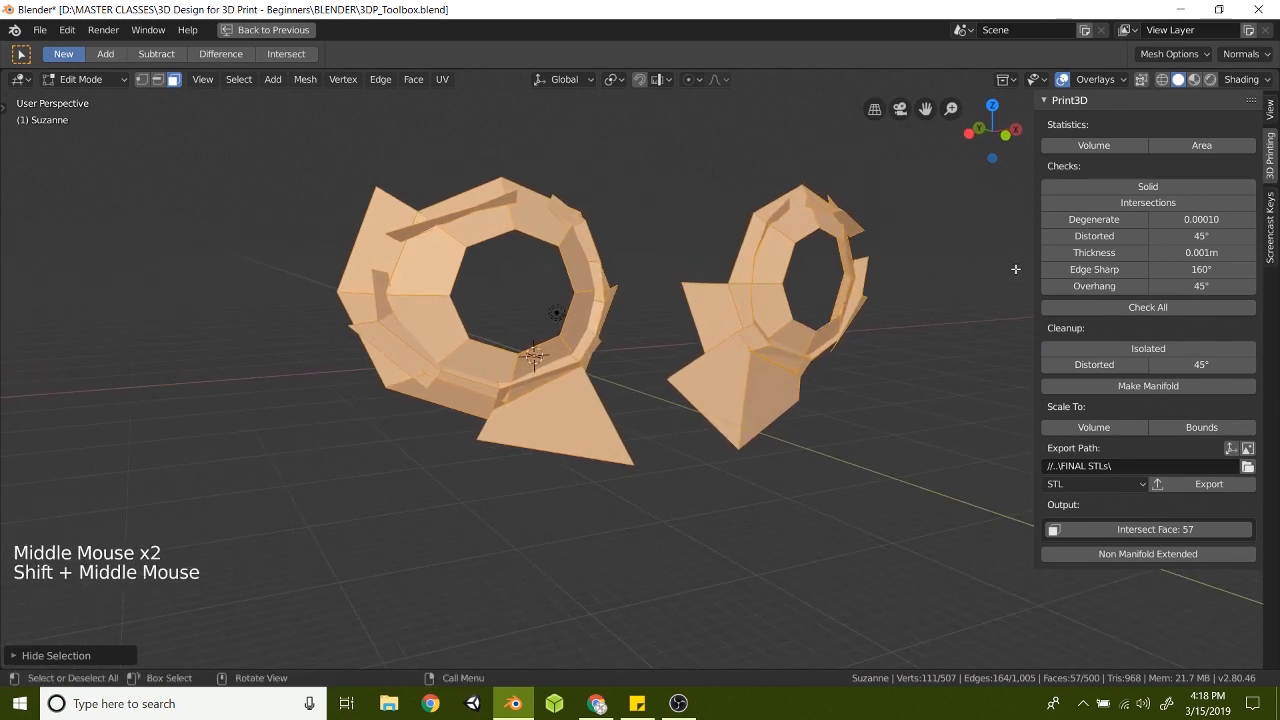
pyautogui.moveTo(774, 432)
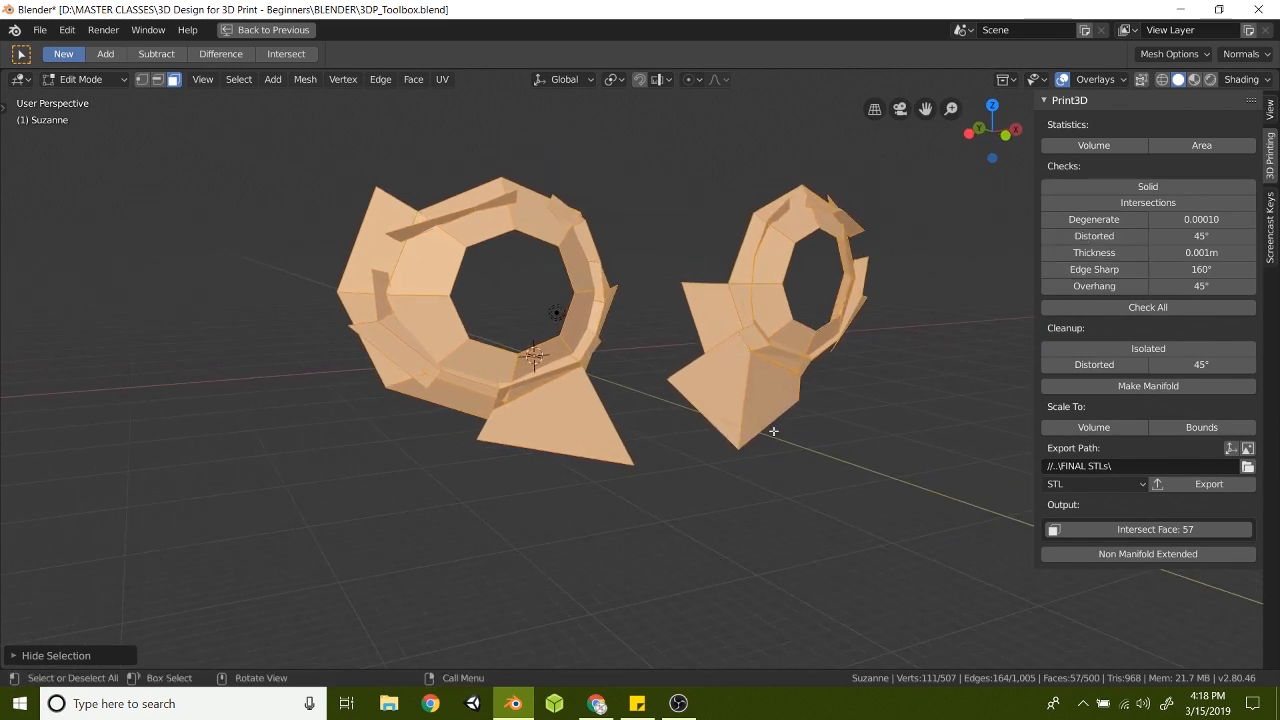
pyautogui.press('alt+h')
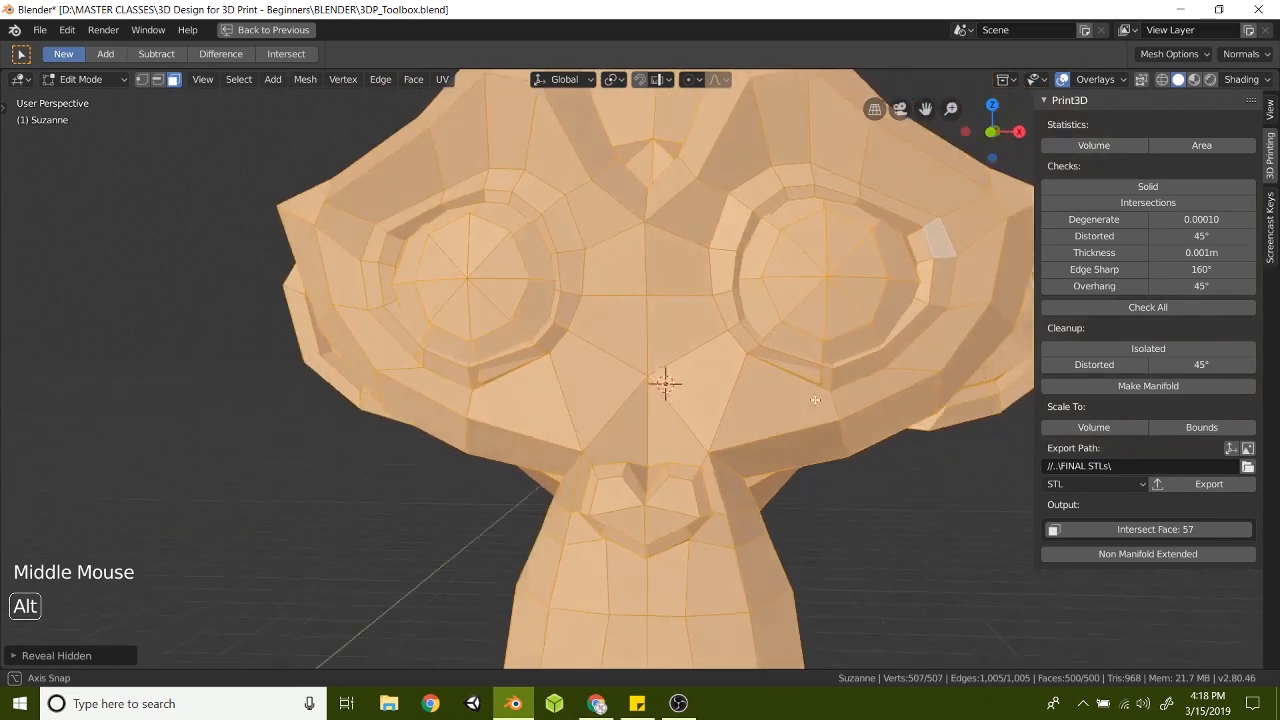
# Run the Distorted check and select the 20 non-flat faces it reports on Suzanne.
pyautogui.moveTo(664, 384); pyautogui.dragTo(584, 438)
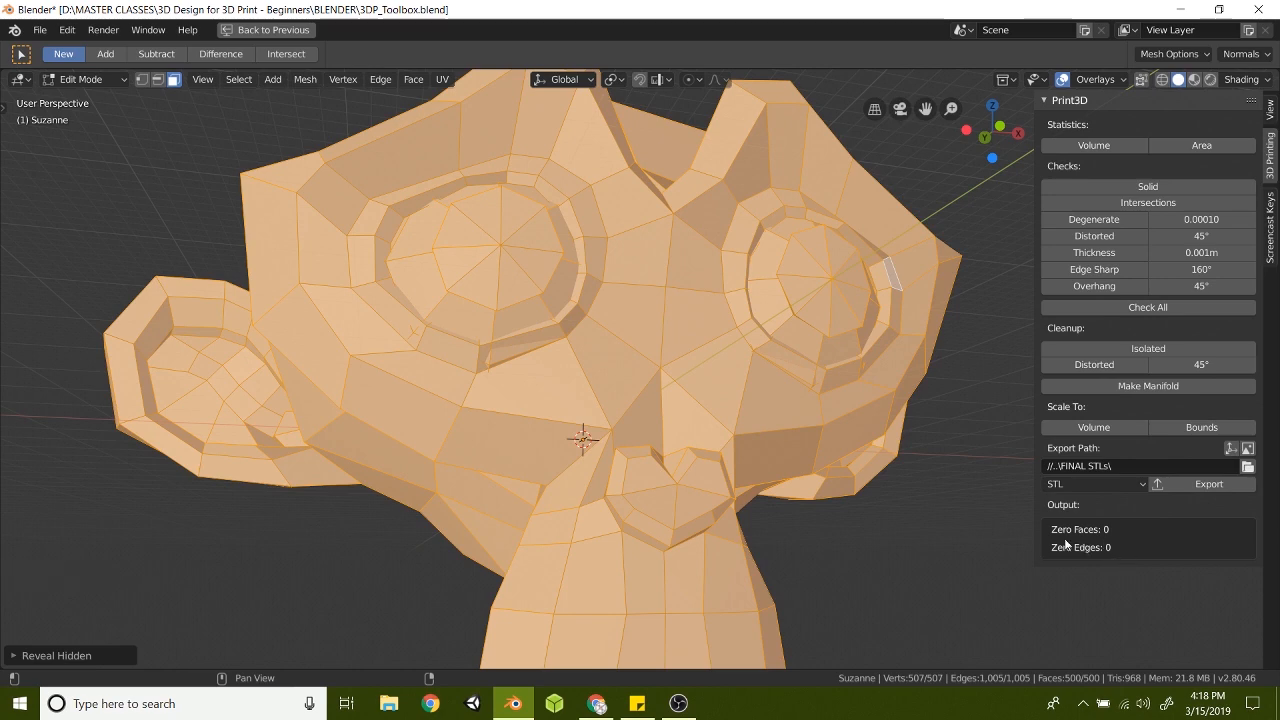
pyautogui.moveTo(1120, 568)
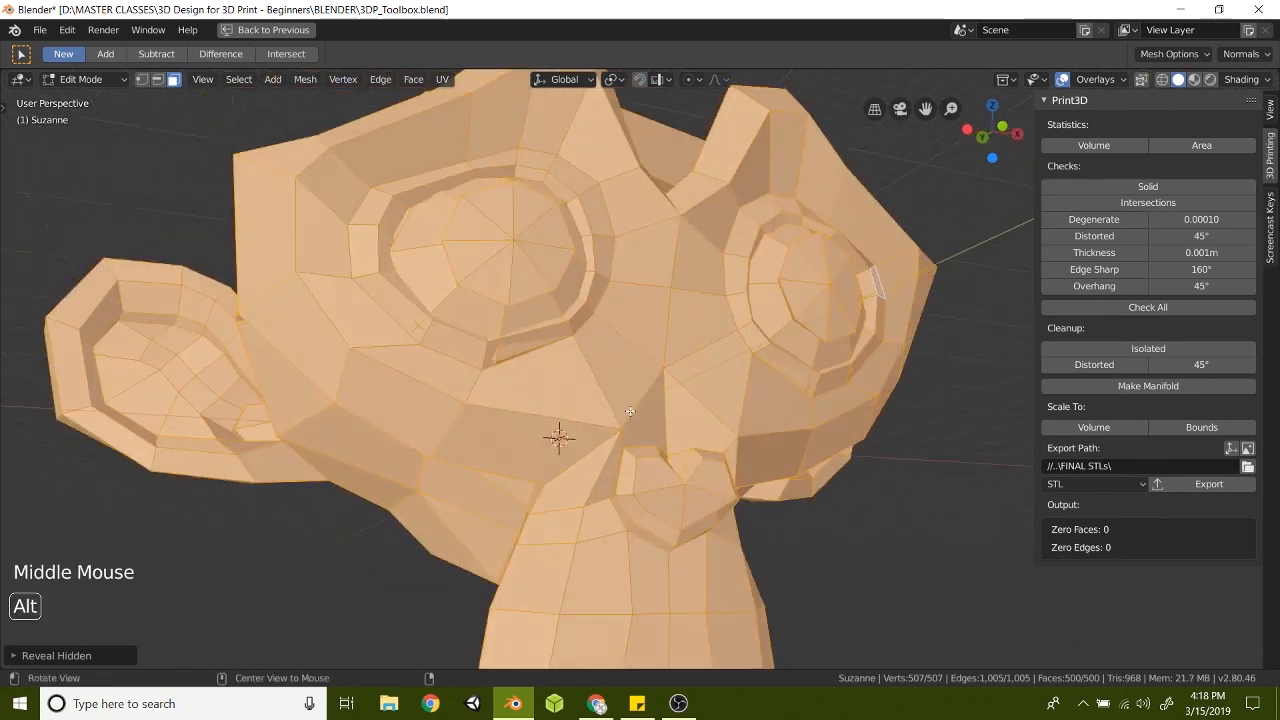
pyautogui.moveTo(630, 410); pyautogui.dragTo(648, 436)
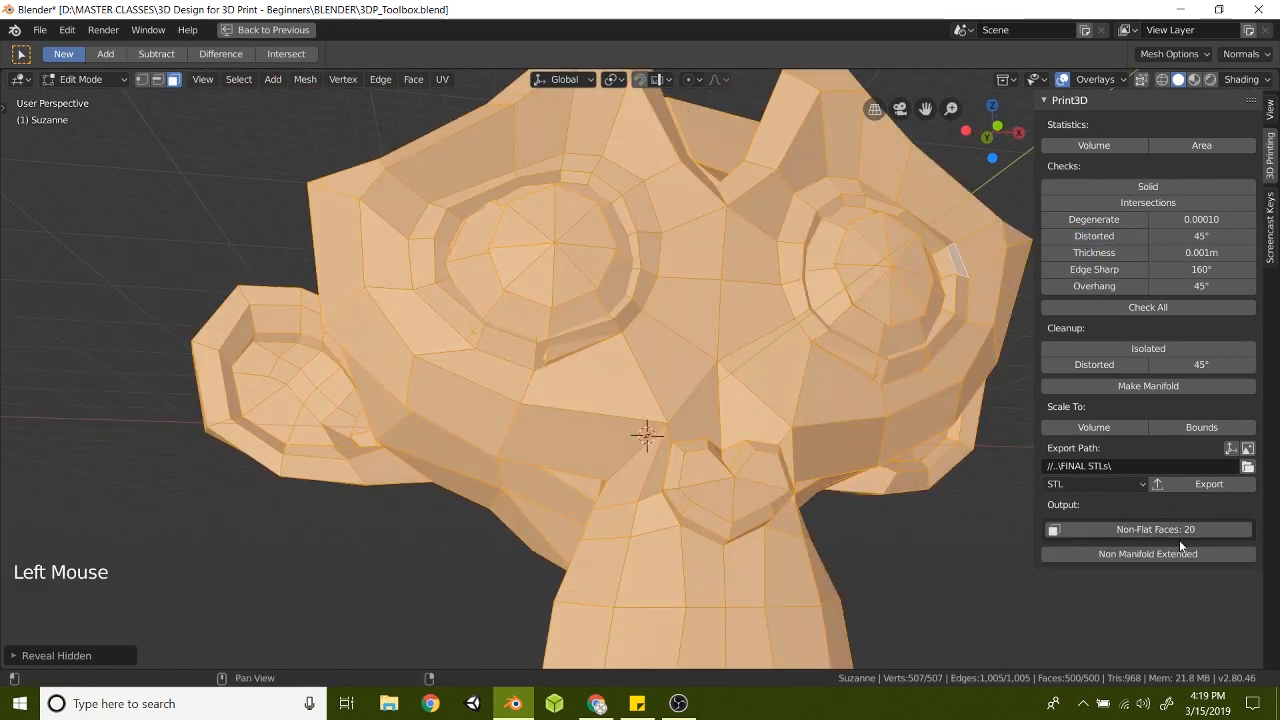
pyautogui.moveTo(1156, 528)
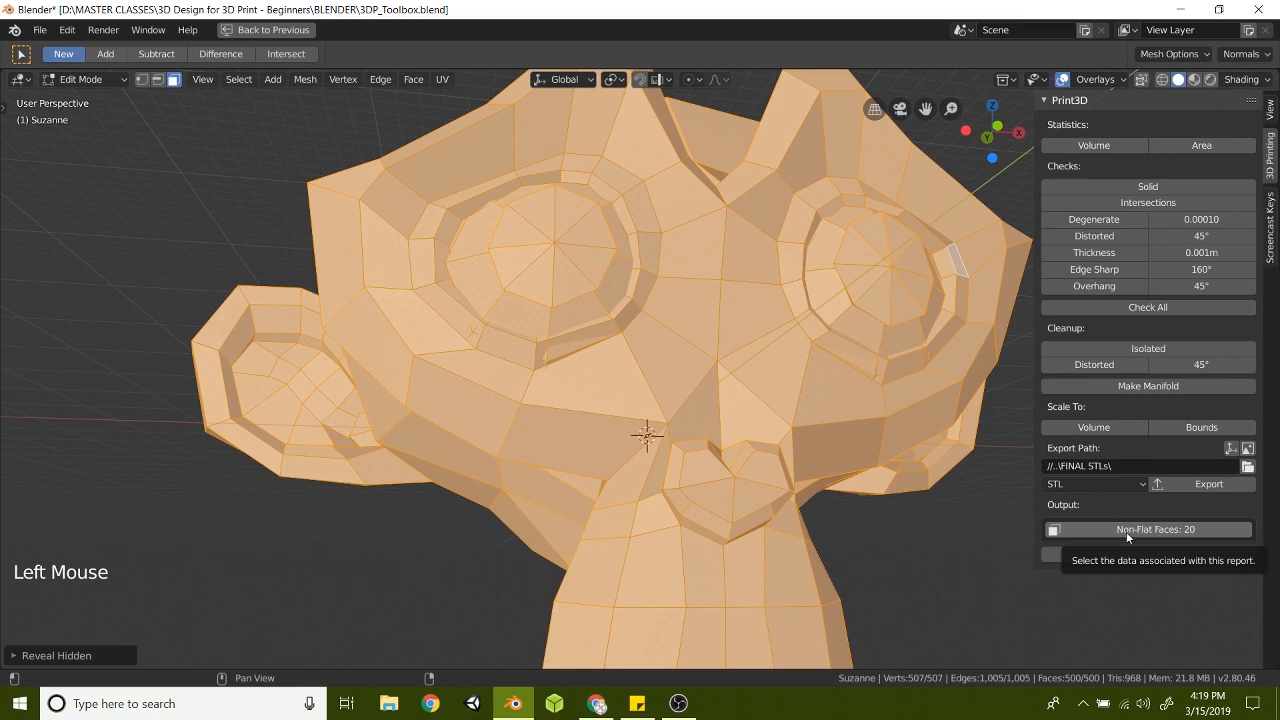
pyautogui.click(1156, 528)
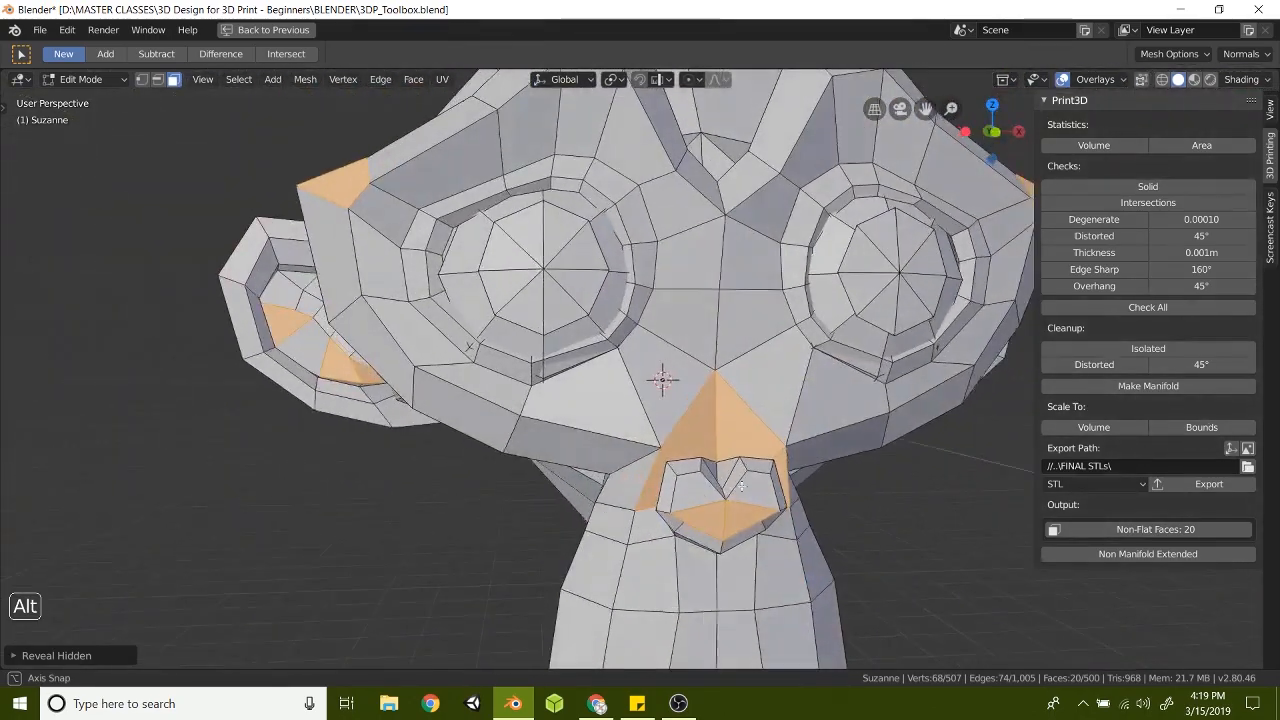
pyautogui.scroll(3)
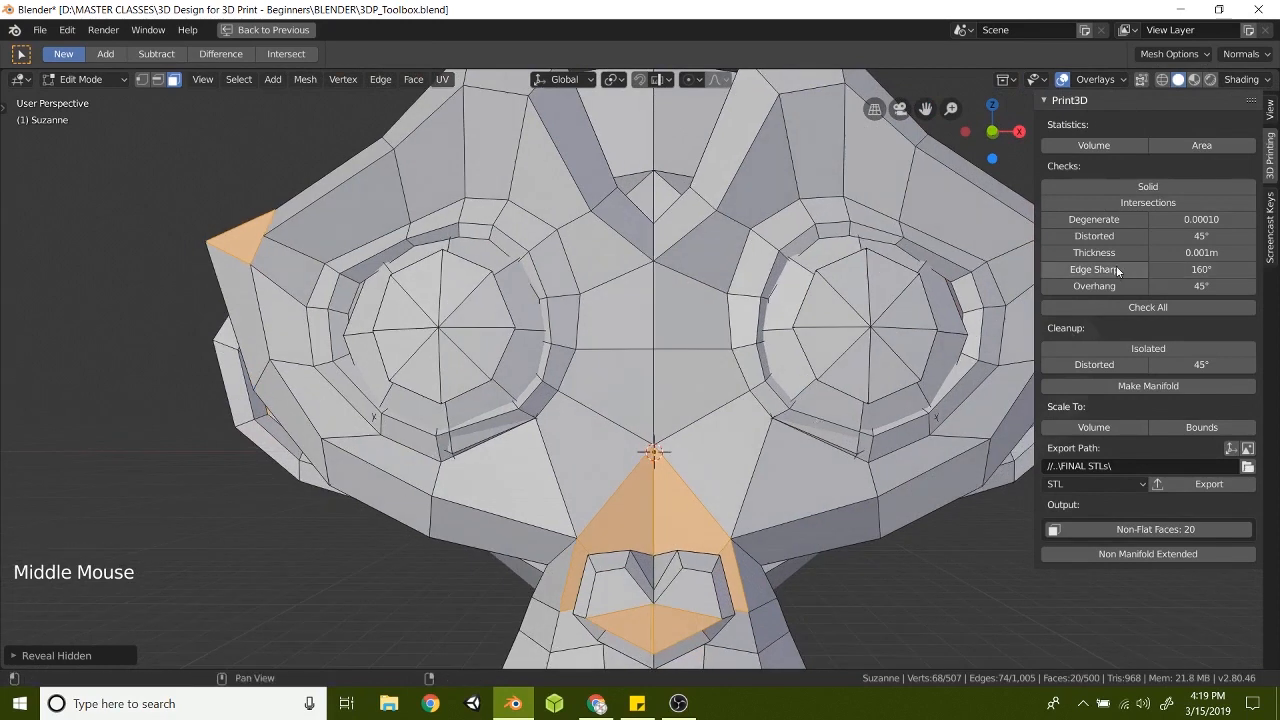
pyautogui.moveTo(1092, 252)
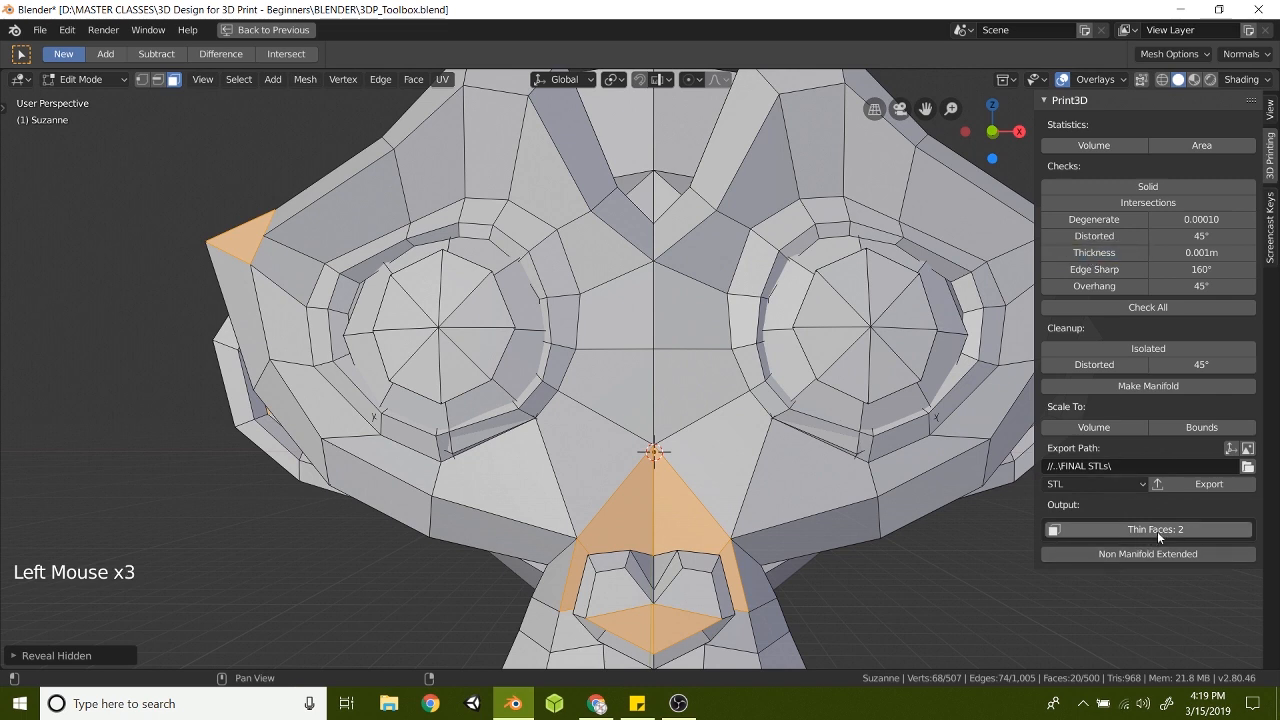
pyautogui.moveTo(1156, 528)
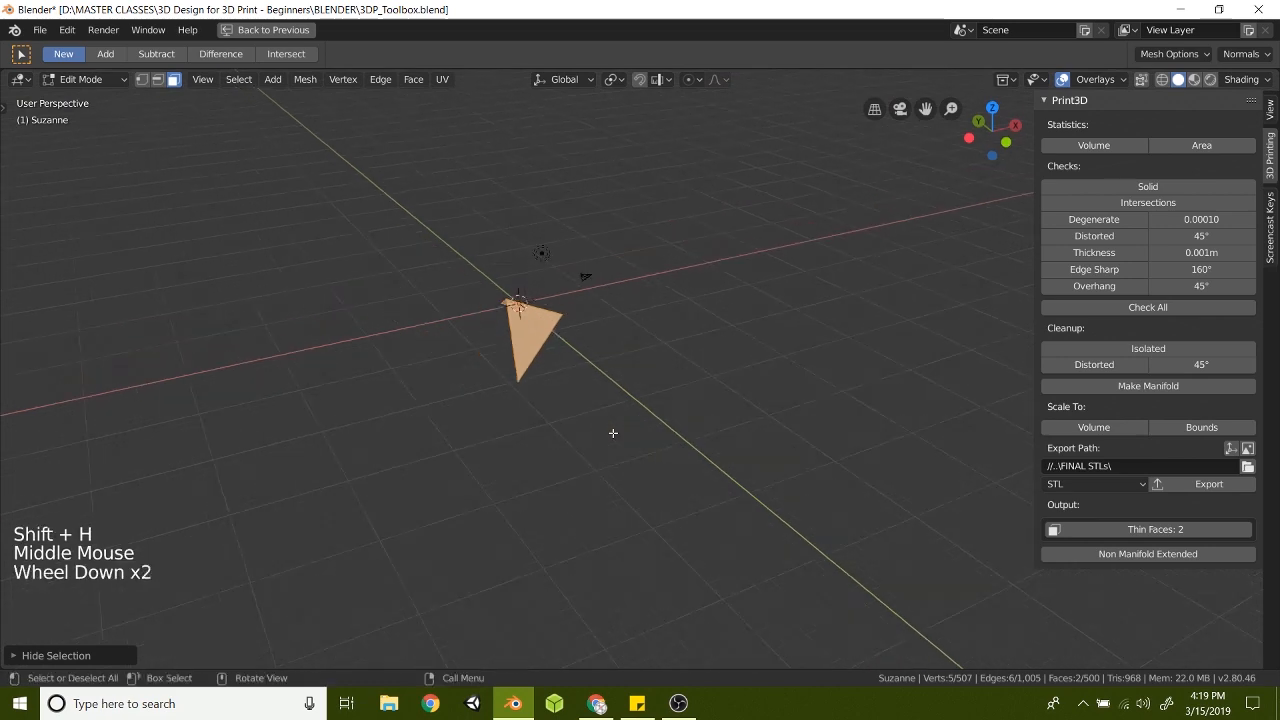
# Reveal the hidden mesh and orbit in to locate the thin face inside Suzanne's eye.
pyautogui.scroll(-3)
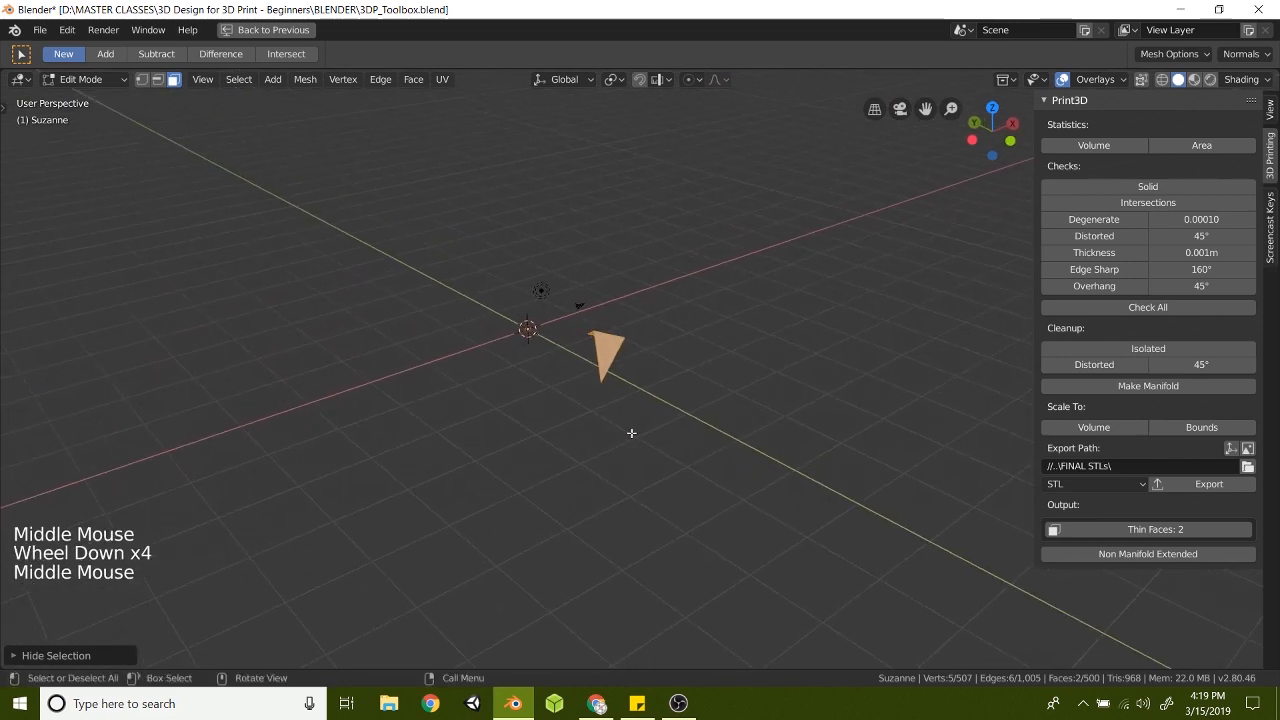
pyautogui.press('alt+h')
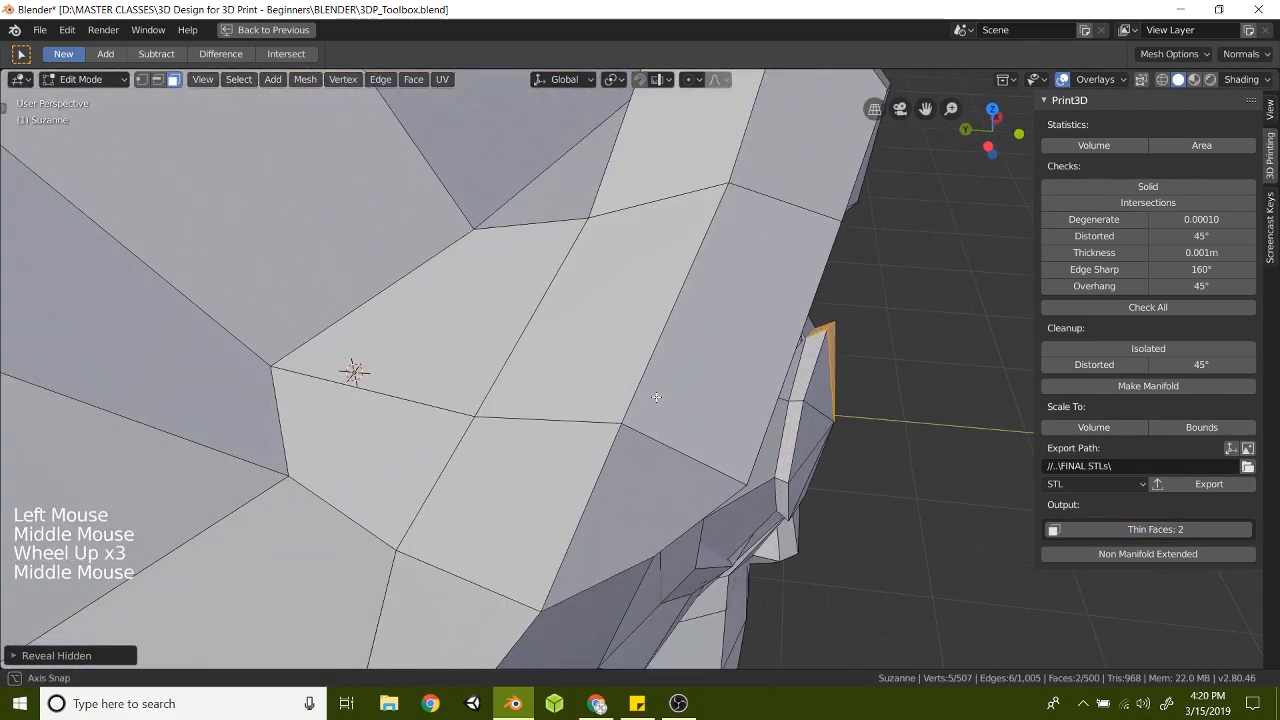
pyautogui.moveTo(656, 398); pyautogui.dragTo(644, 288)
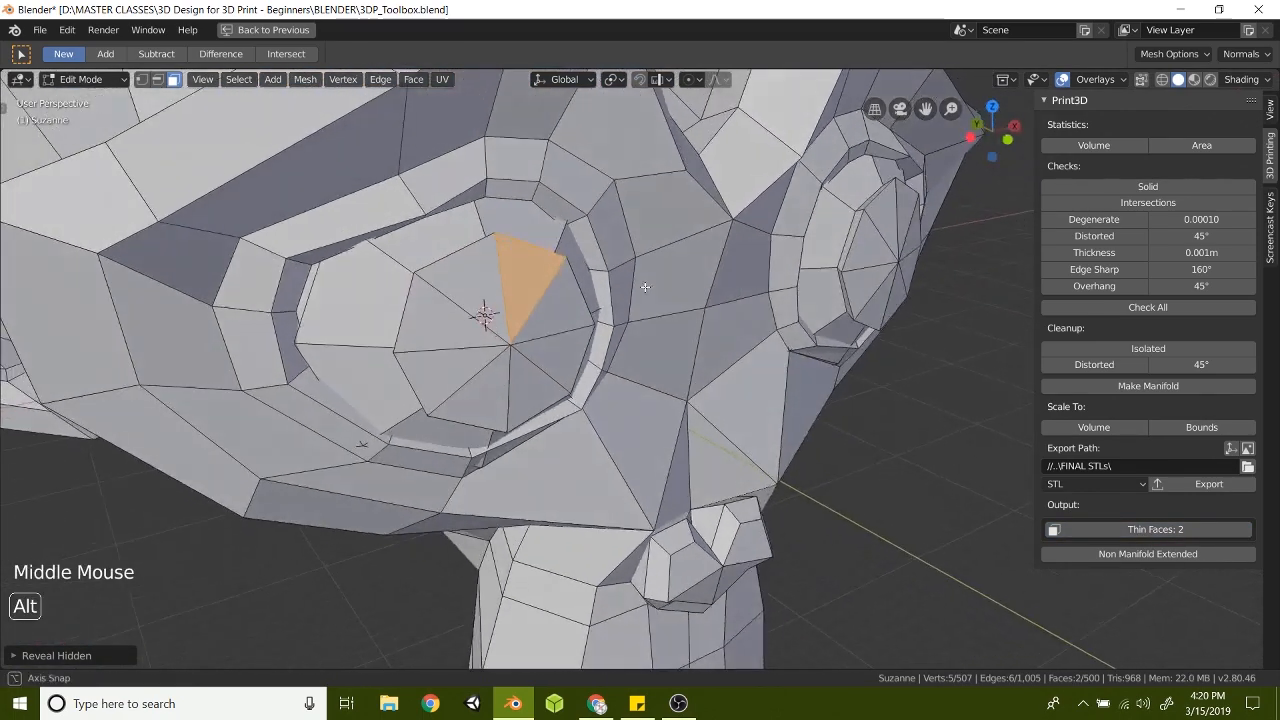
pyautogui.scroll(-3)
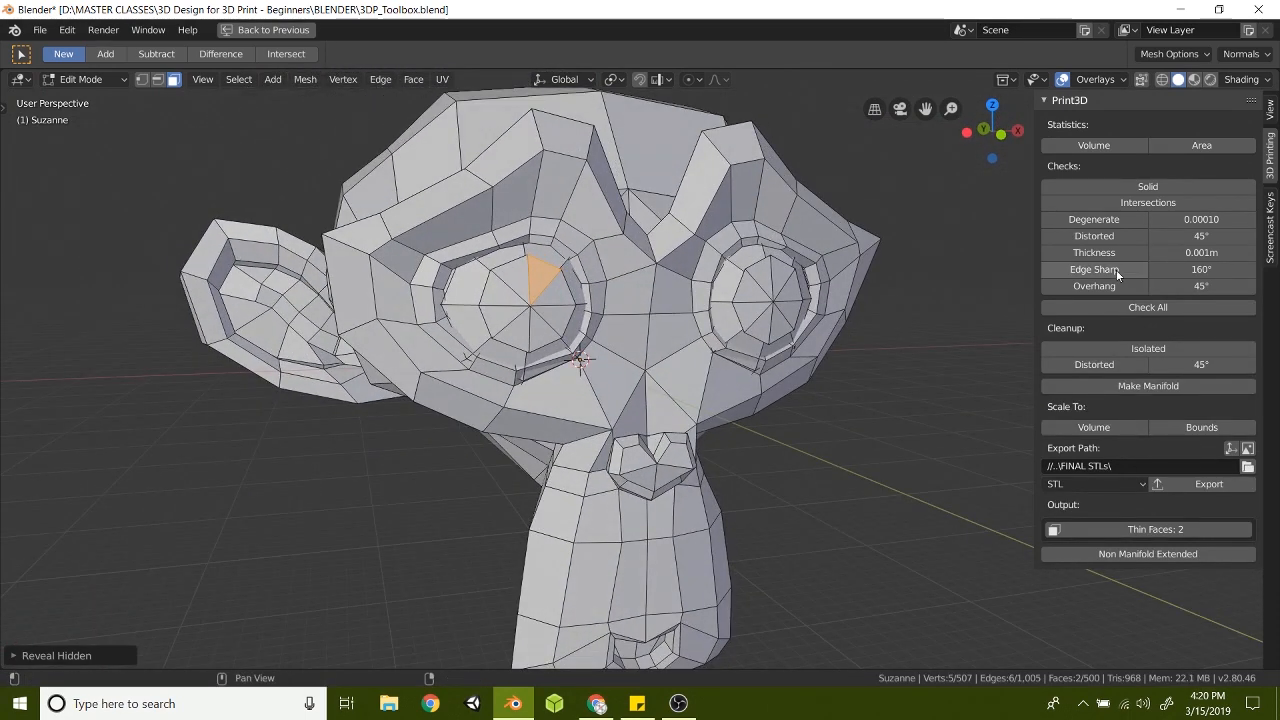
# Run the Edge Sharp check, reporting zero sharp edges, and re-centre the view on the model.
pyautogui.click(1094, 268)
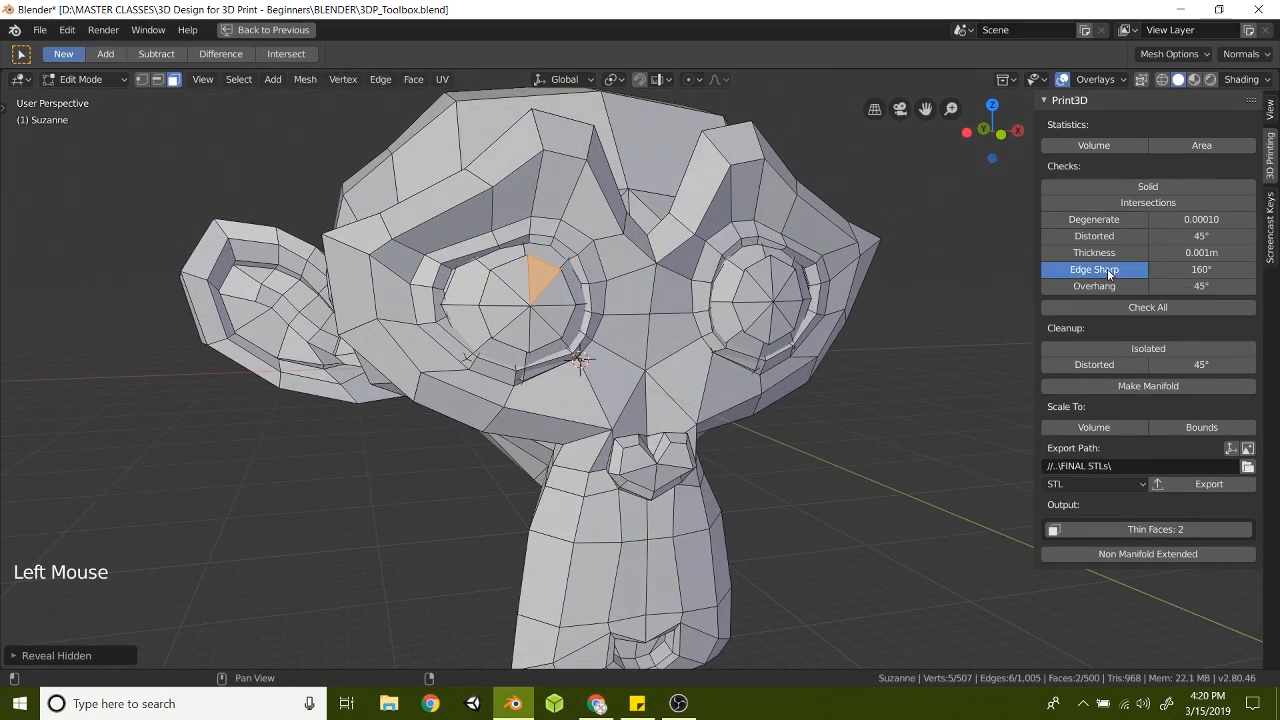
pyautogui.click(1094, 268)
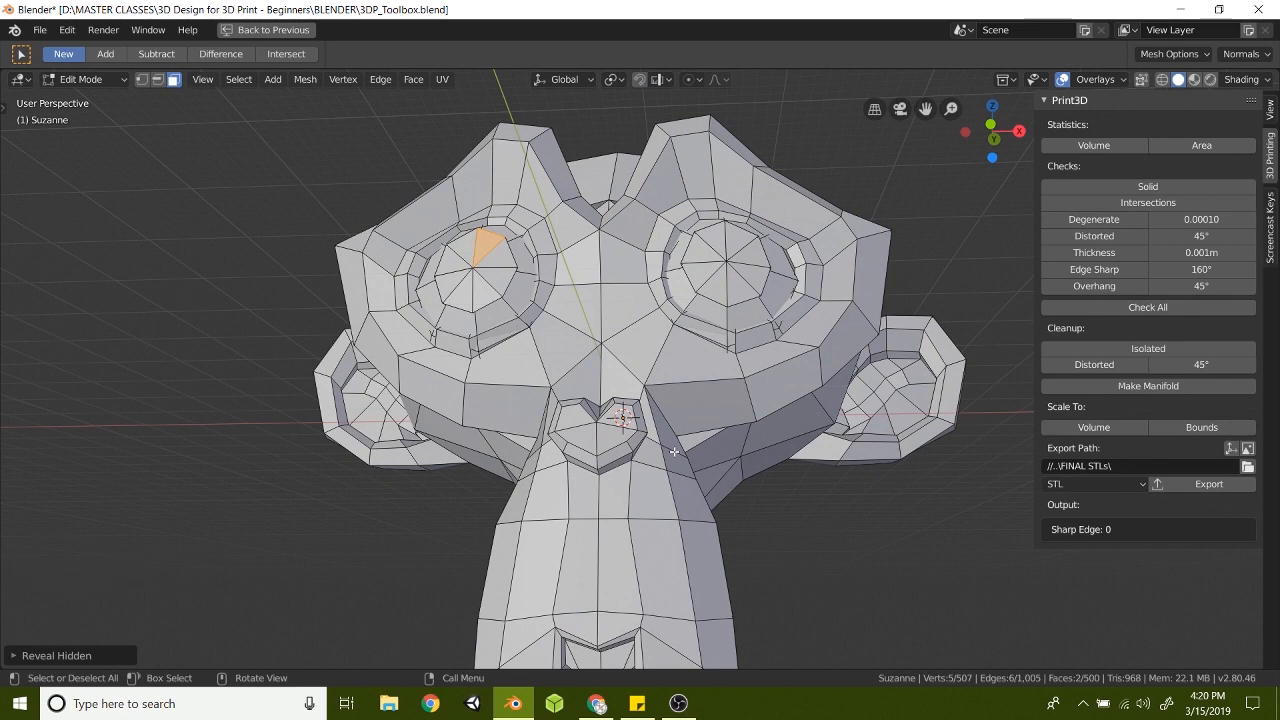
pyautogui.press('alt')
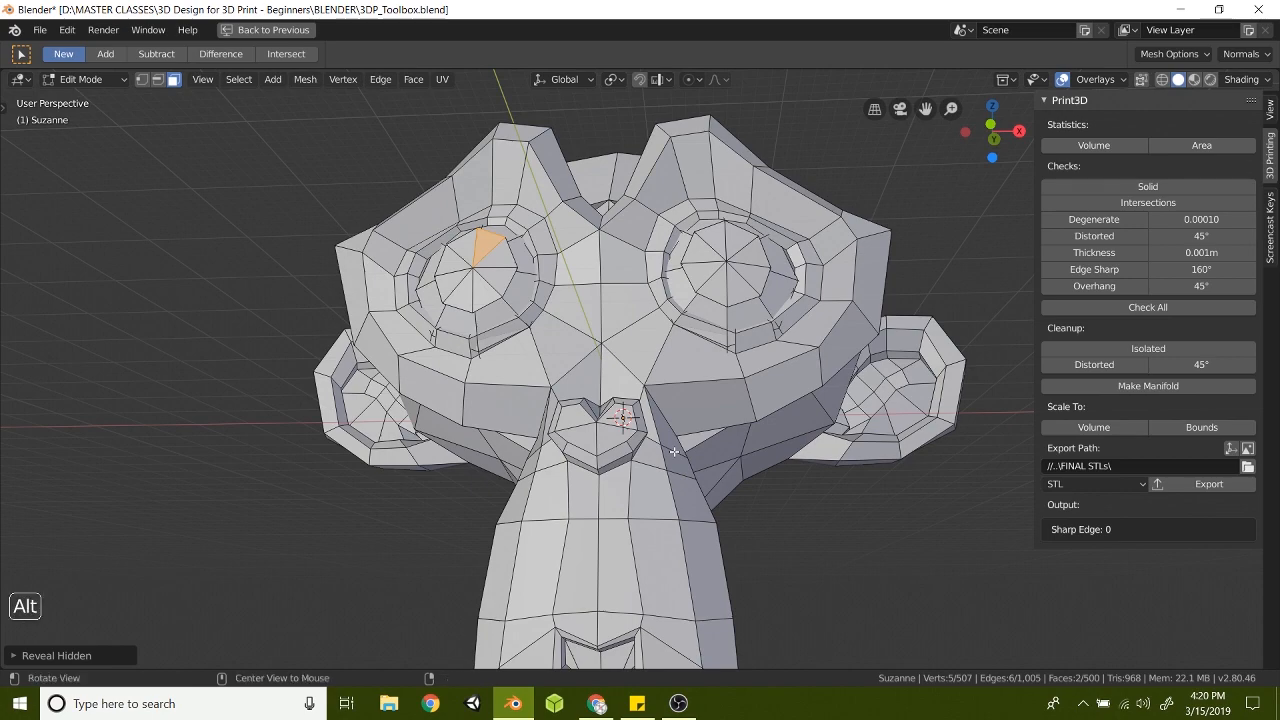
pyautogui.moveTo(676, 452); pyautogui.dragTo(692, 454)
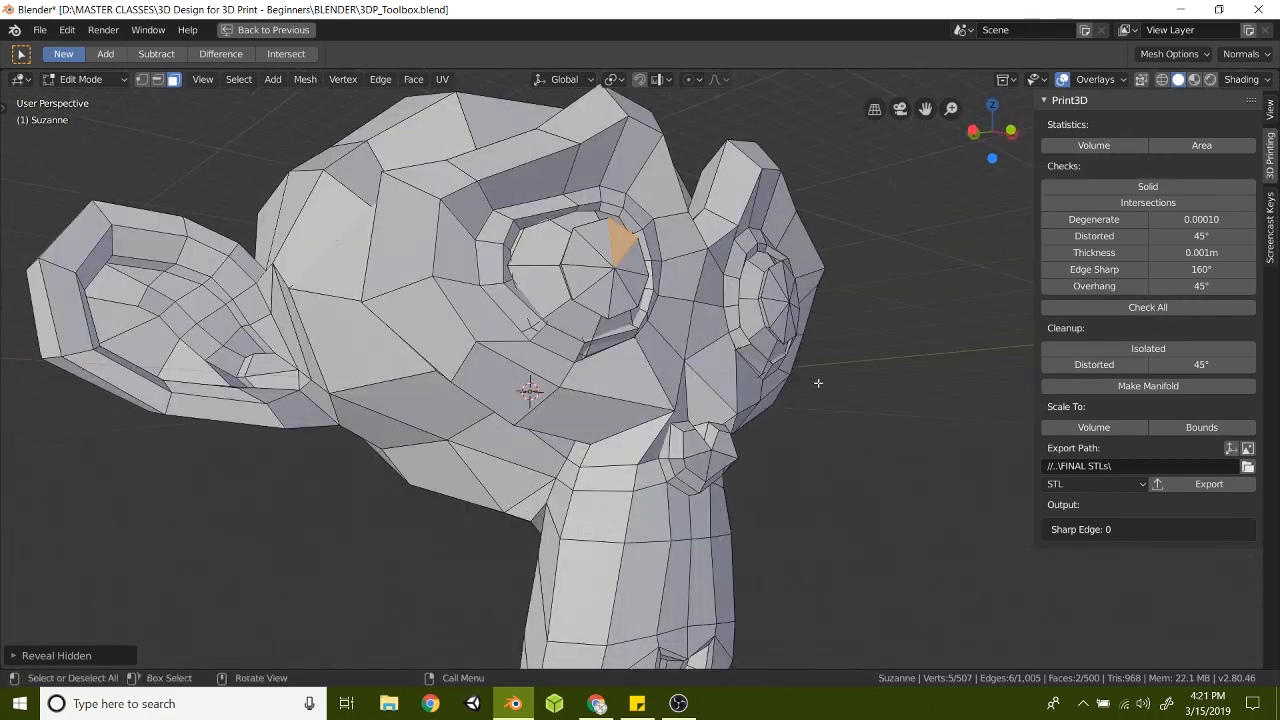
# Run the Overhang check, which reports 58 overhanging faces.
pyautogui.press('alt+a')
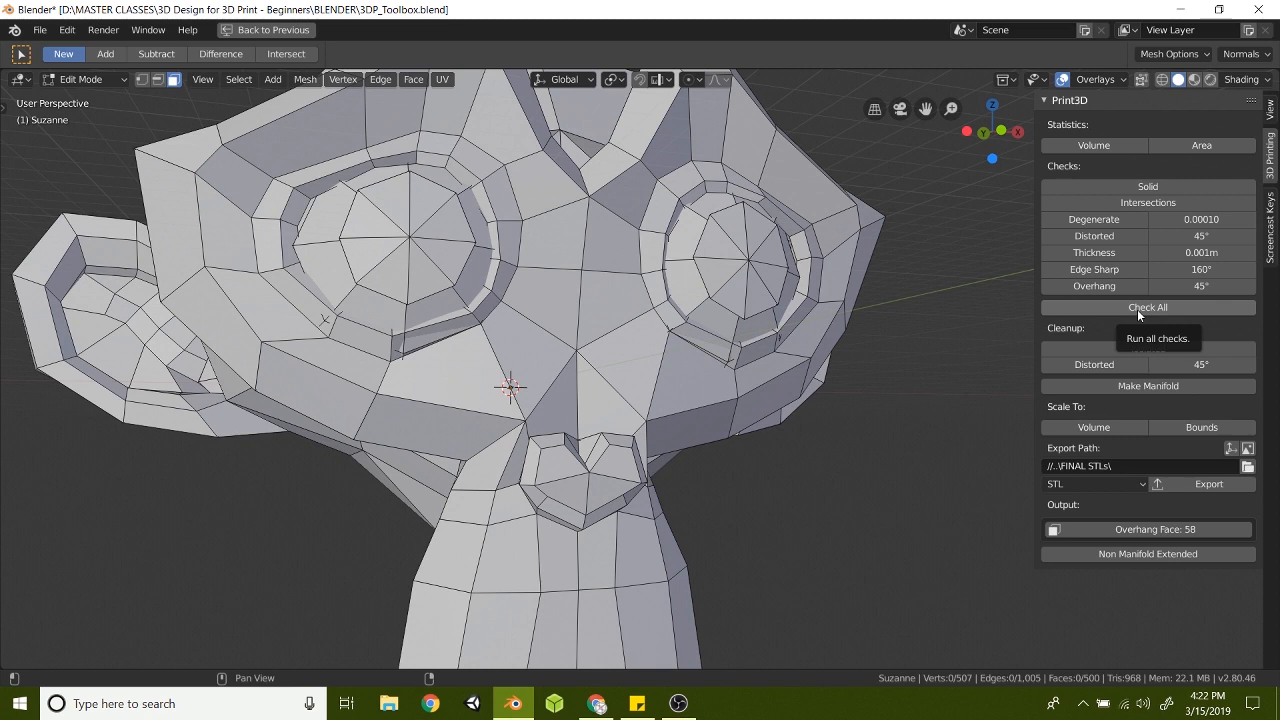
# Run Check All to list every result together, including 42 non-manifold edges and 58 overhangs.
pyautogui.click(1148, 308)
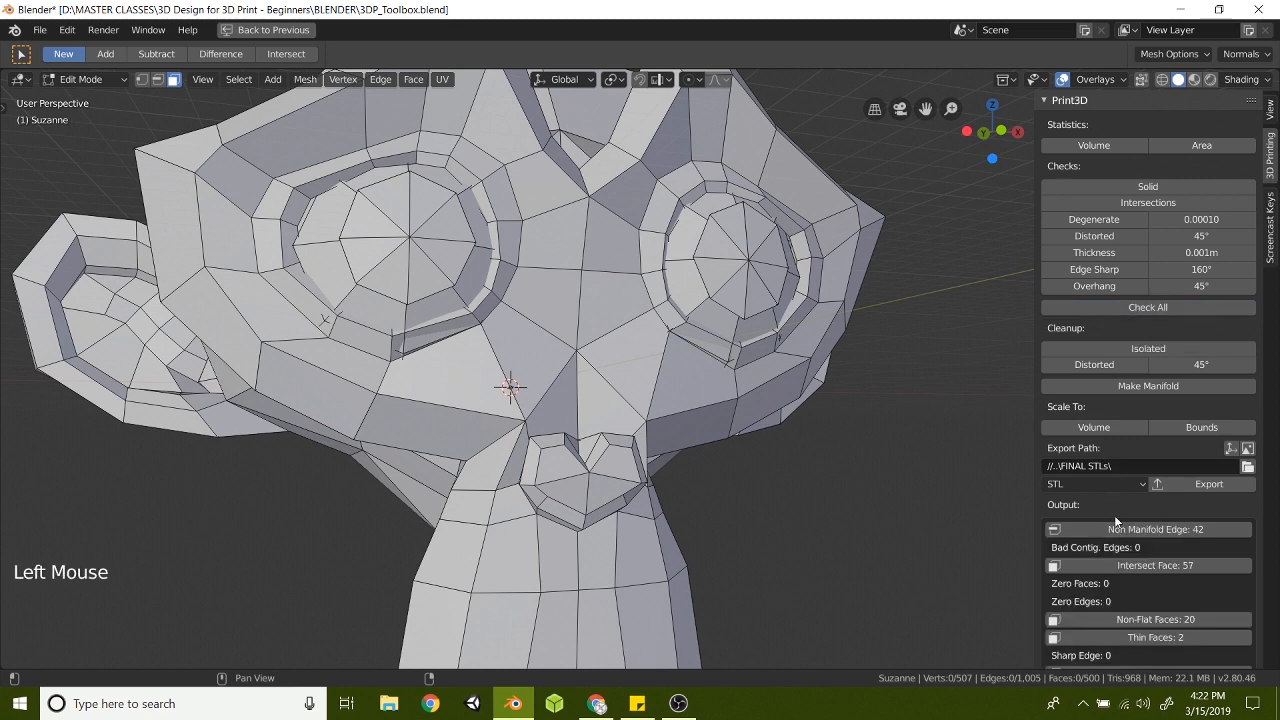
pyautogui.scroll(-3)
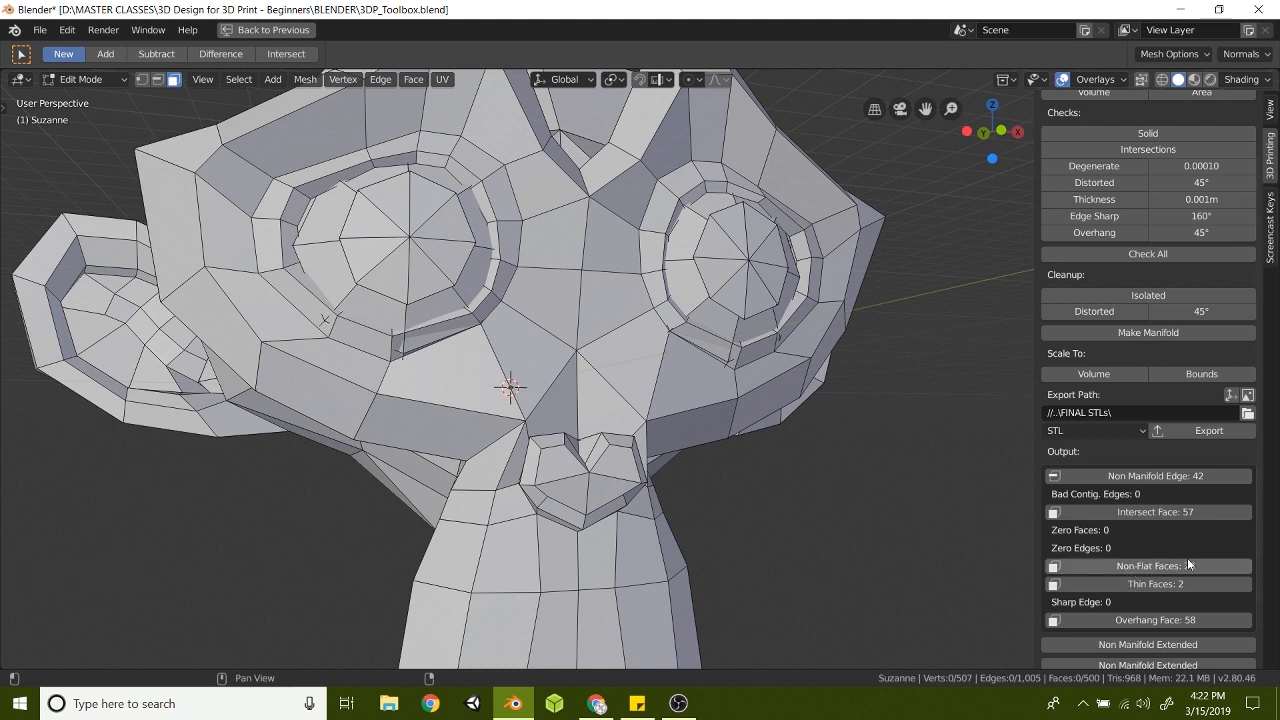
pyautogui.click(1148, 564)
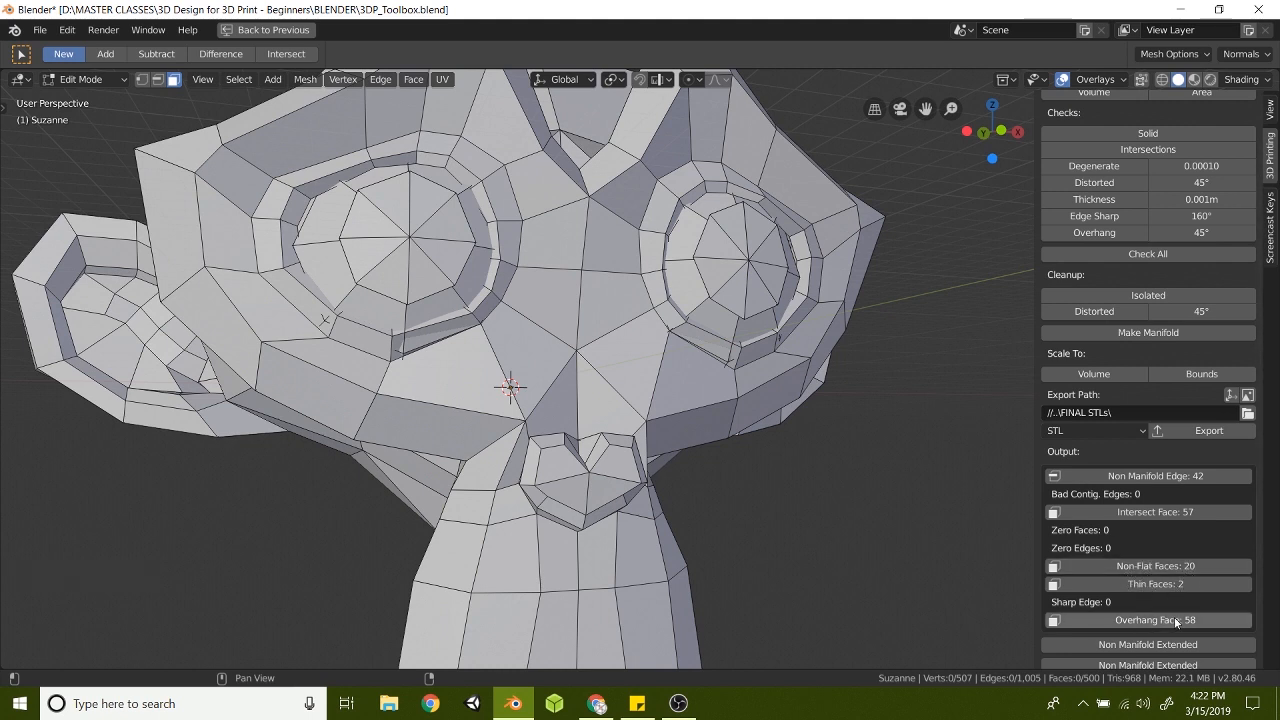
pyautogui.moveTo(1136, 512)
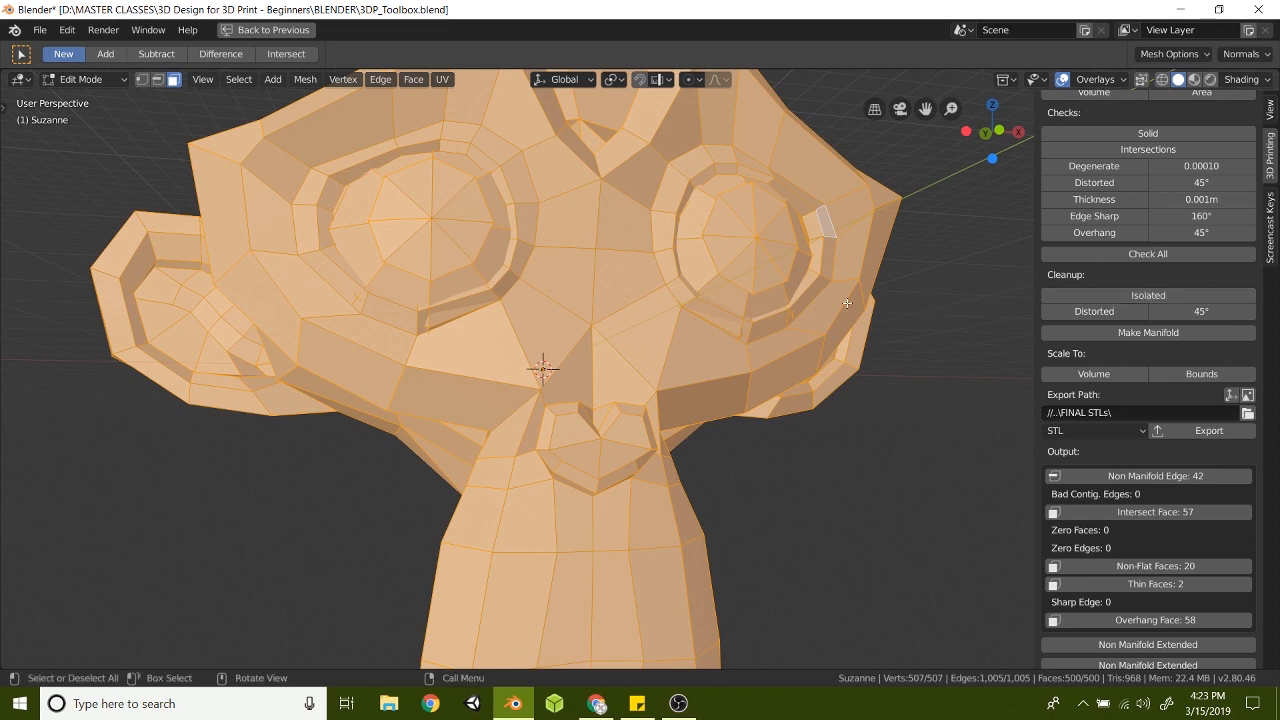
pyautogui.moveTo(818, 302)
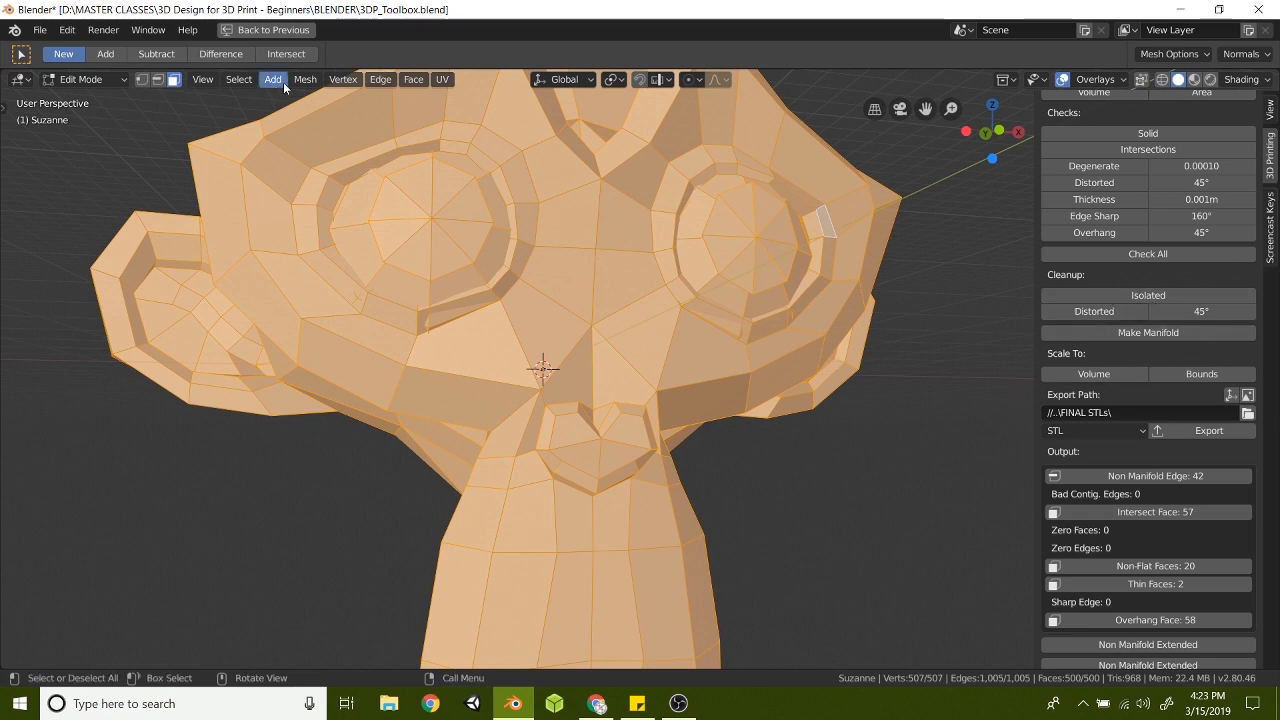
# Merge duplicate vertices on the whole mesh with Mesh > Clean Up > Remove Doubles.
pyautogui.click(304, 80)
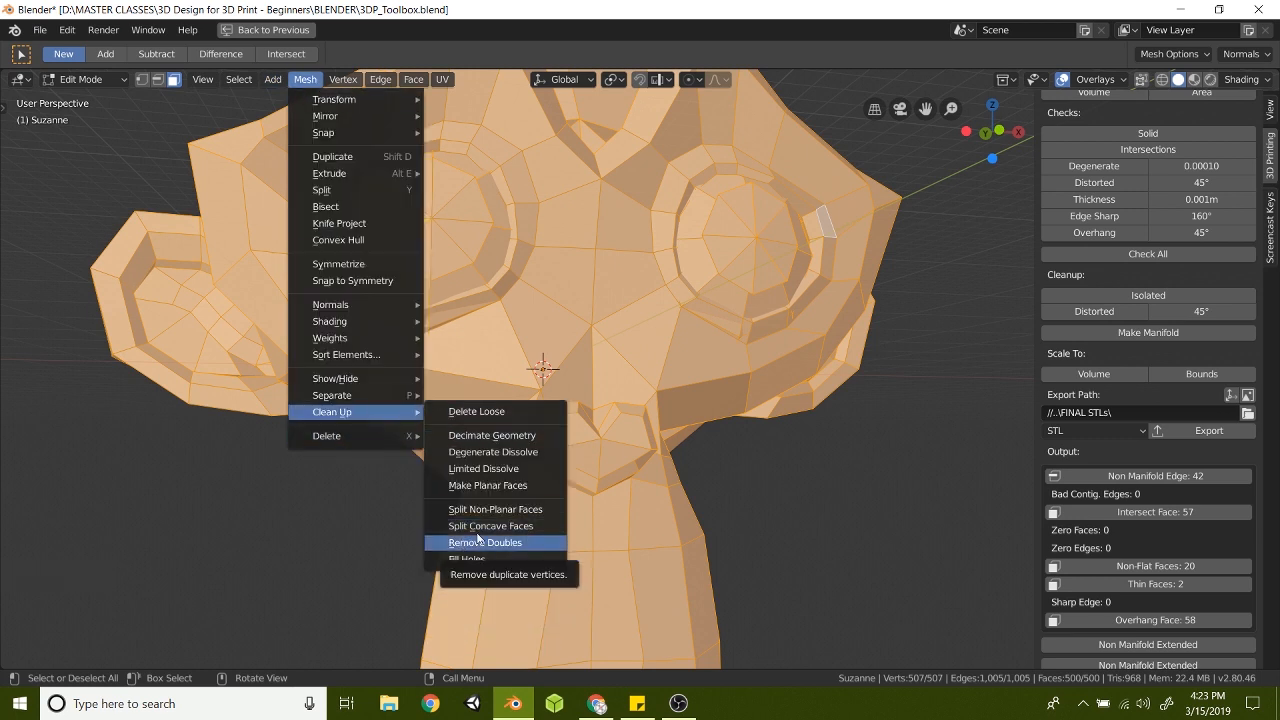
pyautogui.click(484, 542)
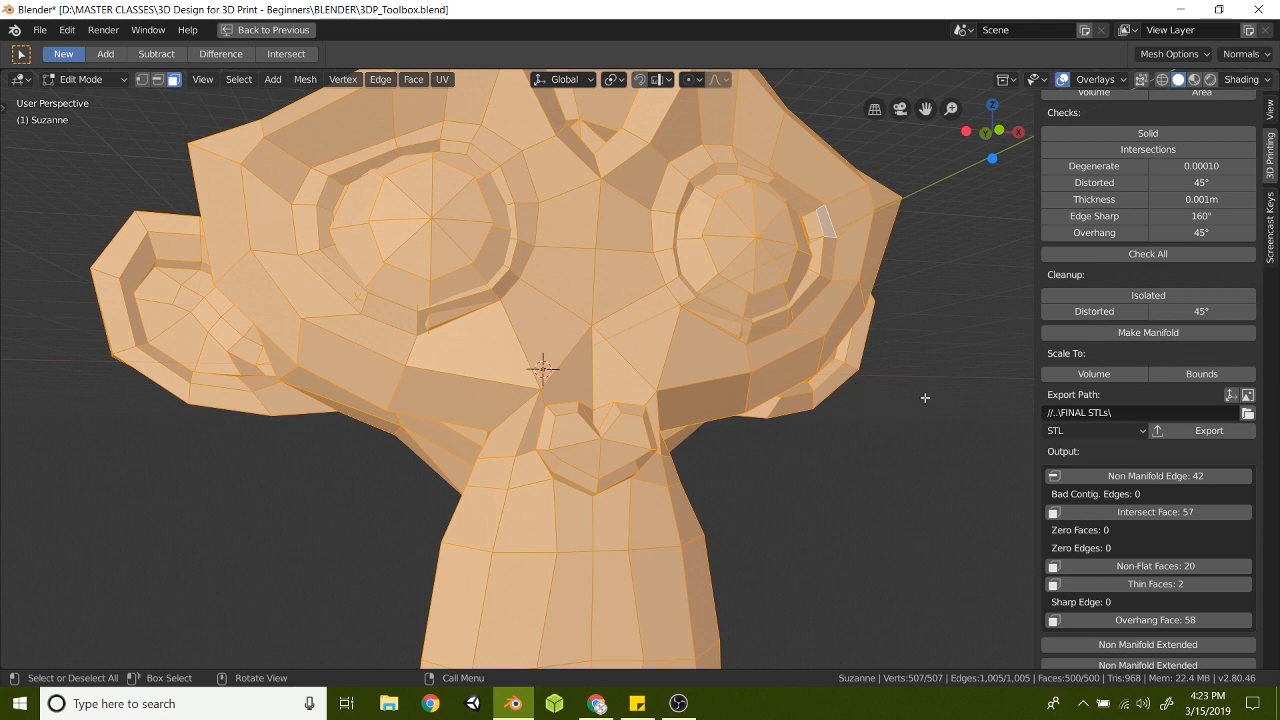
pyautogui.moveTo(950, 340)
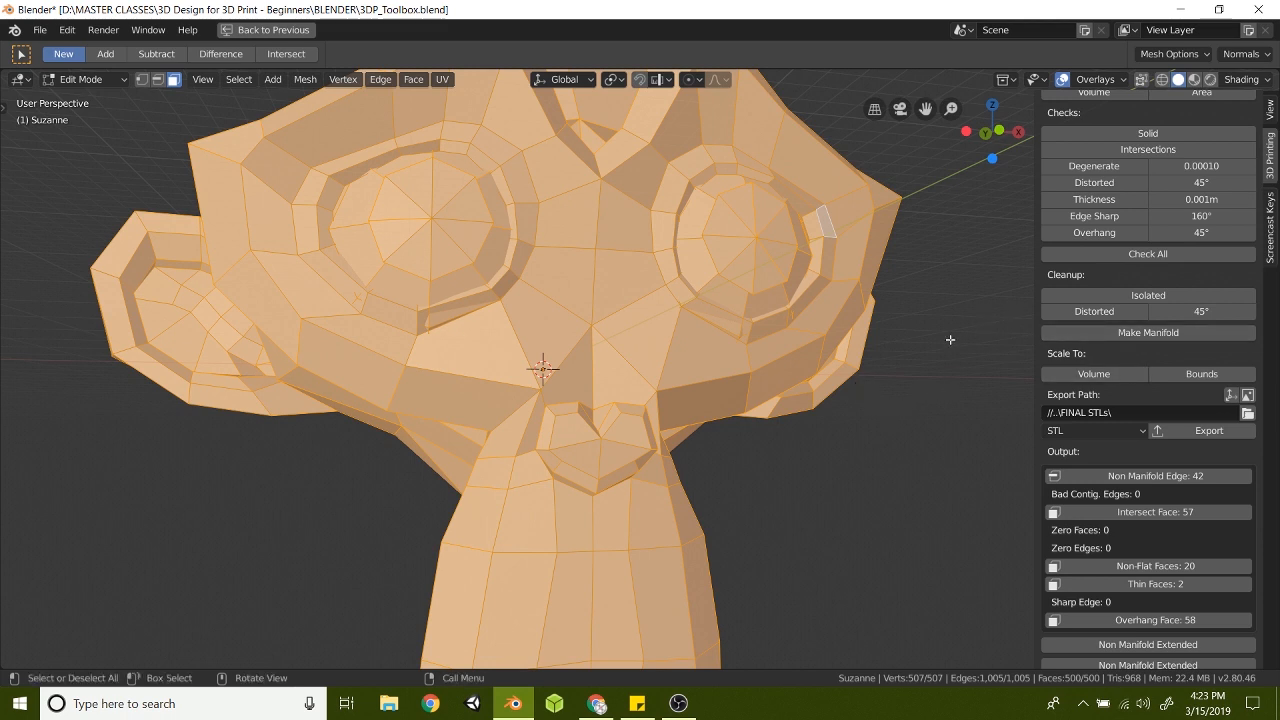
pyautogui.moveTo(900, 276)
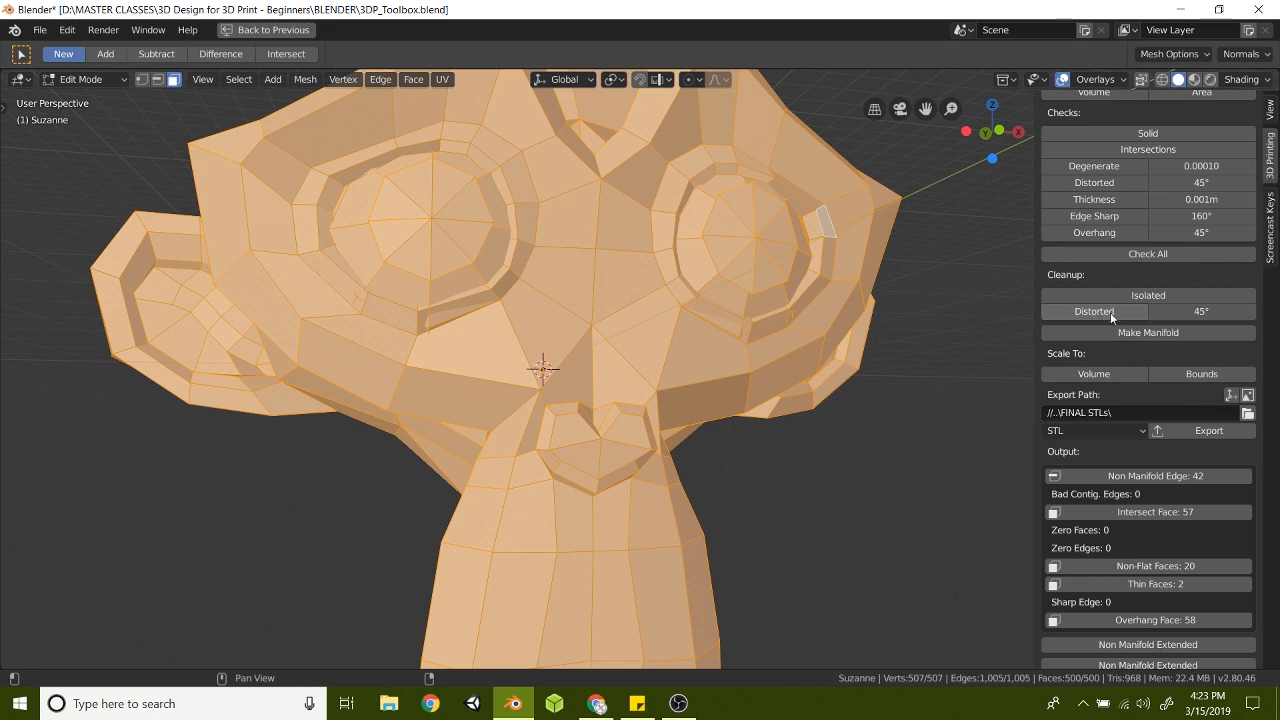
pyautogui.moveTo(1088, 324)
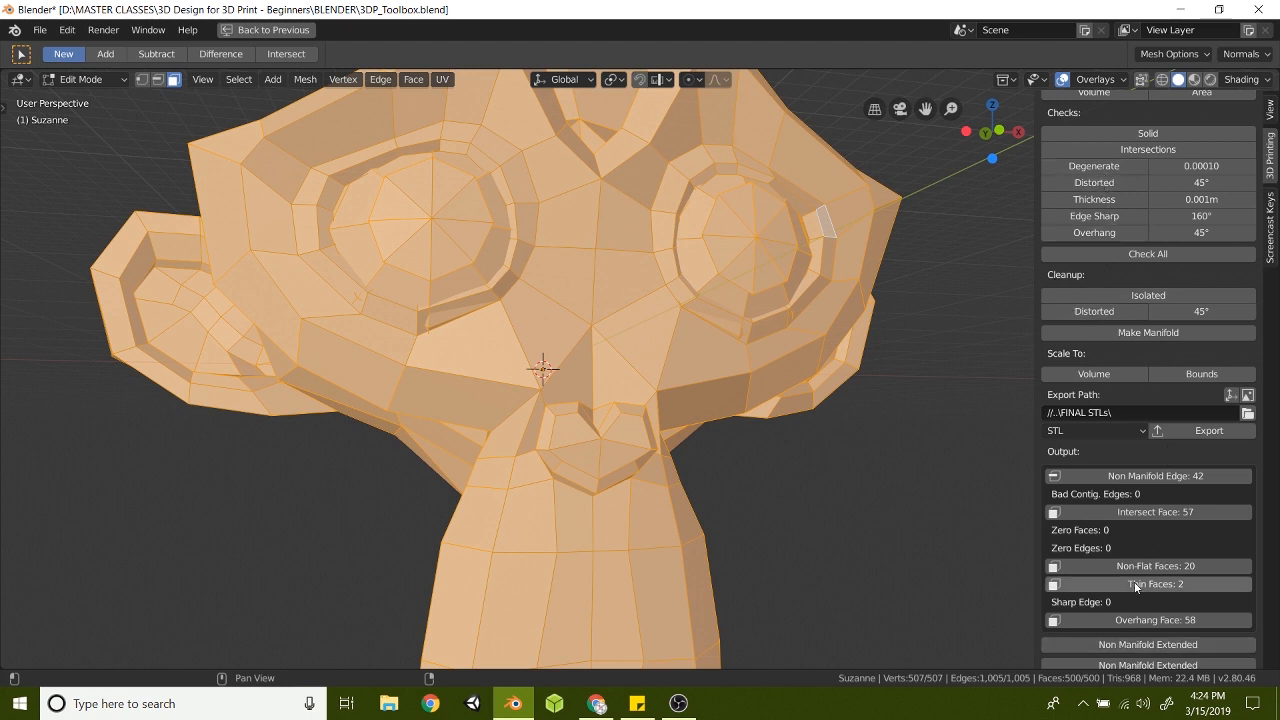
# Select the 20 non-flat faces and split them with the Distorted cleanup, raising the face count to 520.
pyautogui.click(1148, 566)
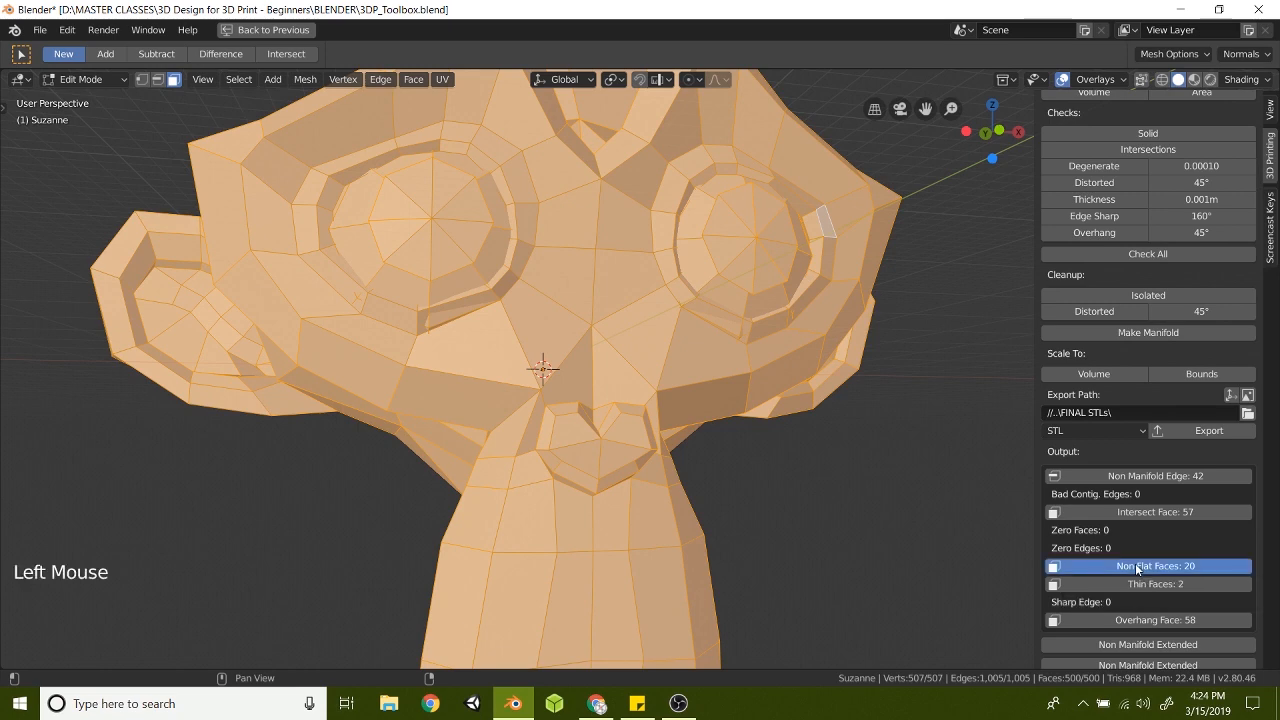
pyautogui.click(1148, 564)
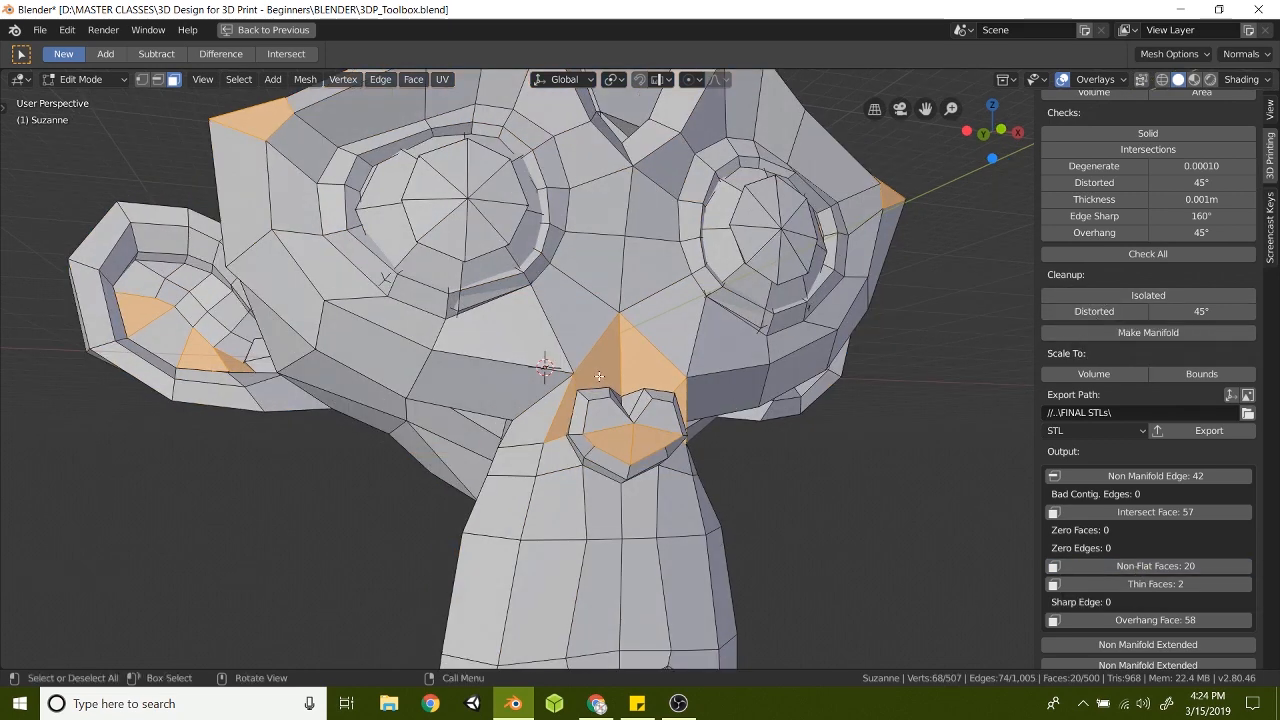
pyautogui.click(1092, 312)
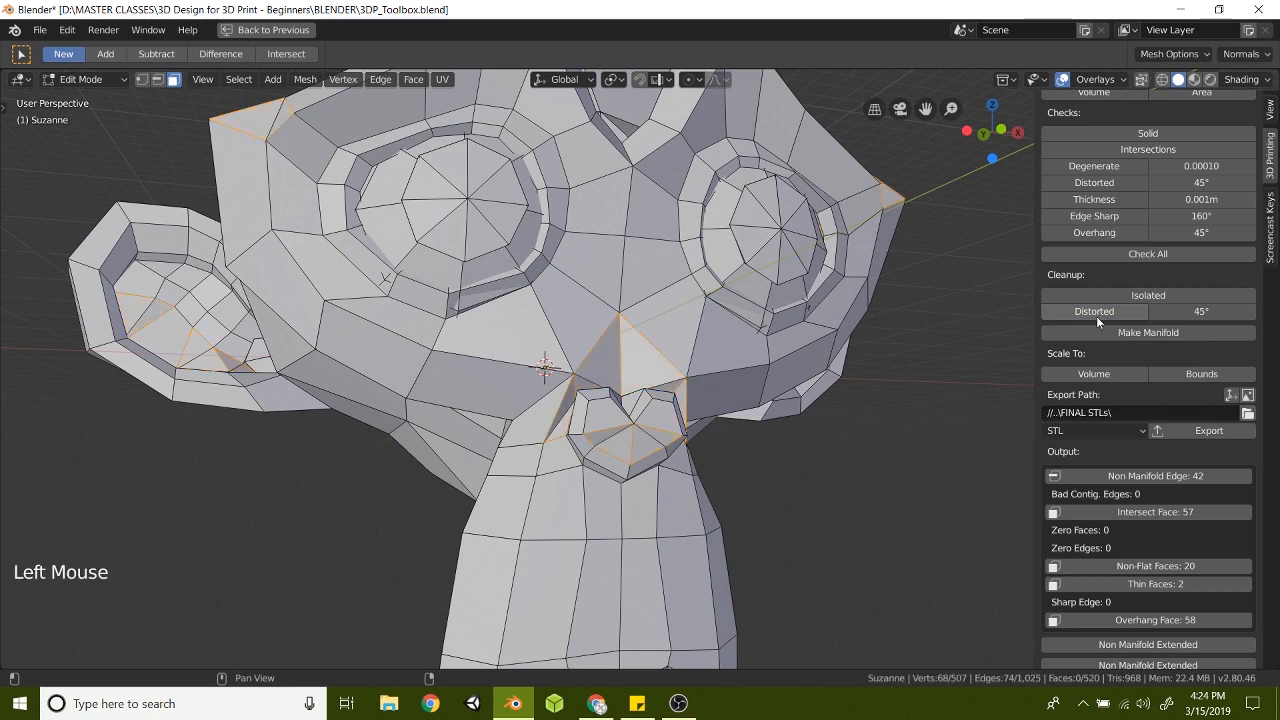
pyautogui.scroll(3)
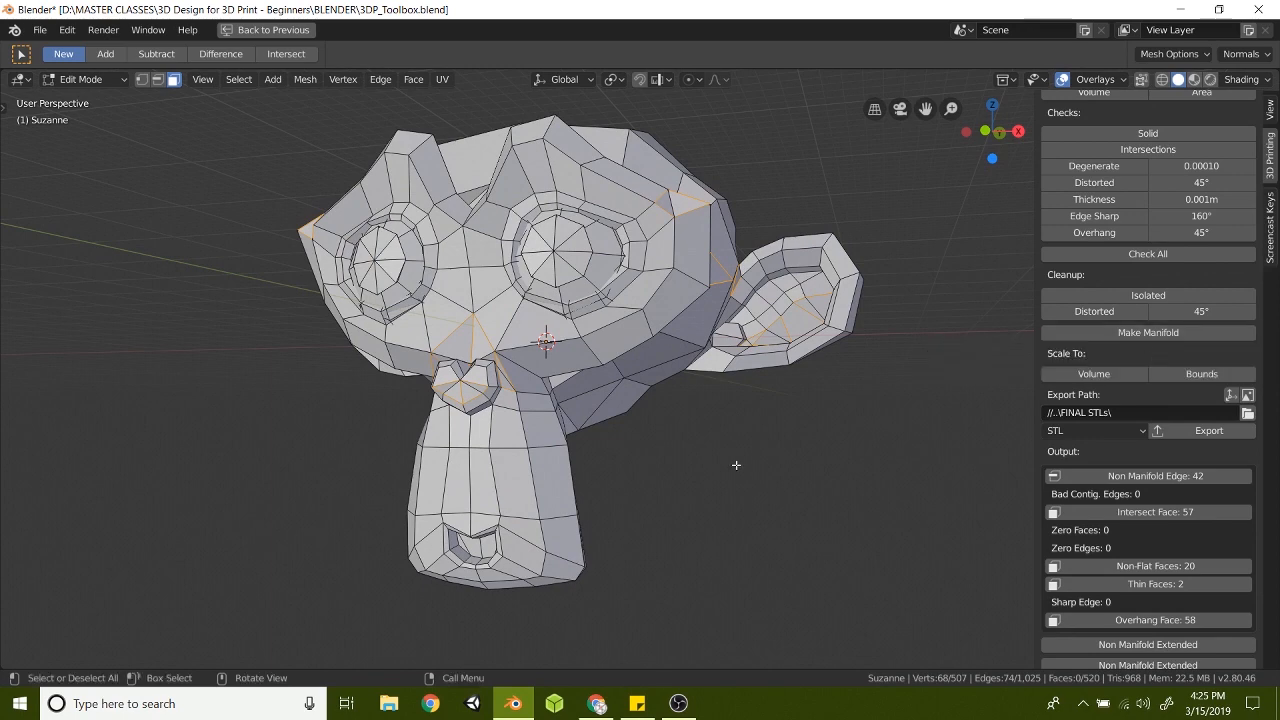
# Face the monkey head front-on and scale the selected faces to fit the maximum bounds.
pyautogui.moveTo(736, 464); pyautogui.dragTo(656, 452)
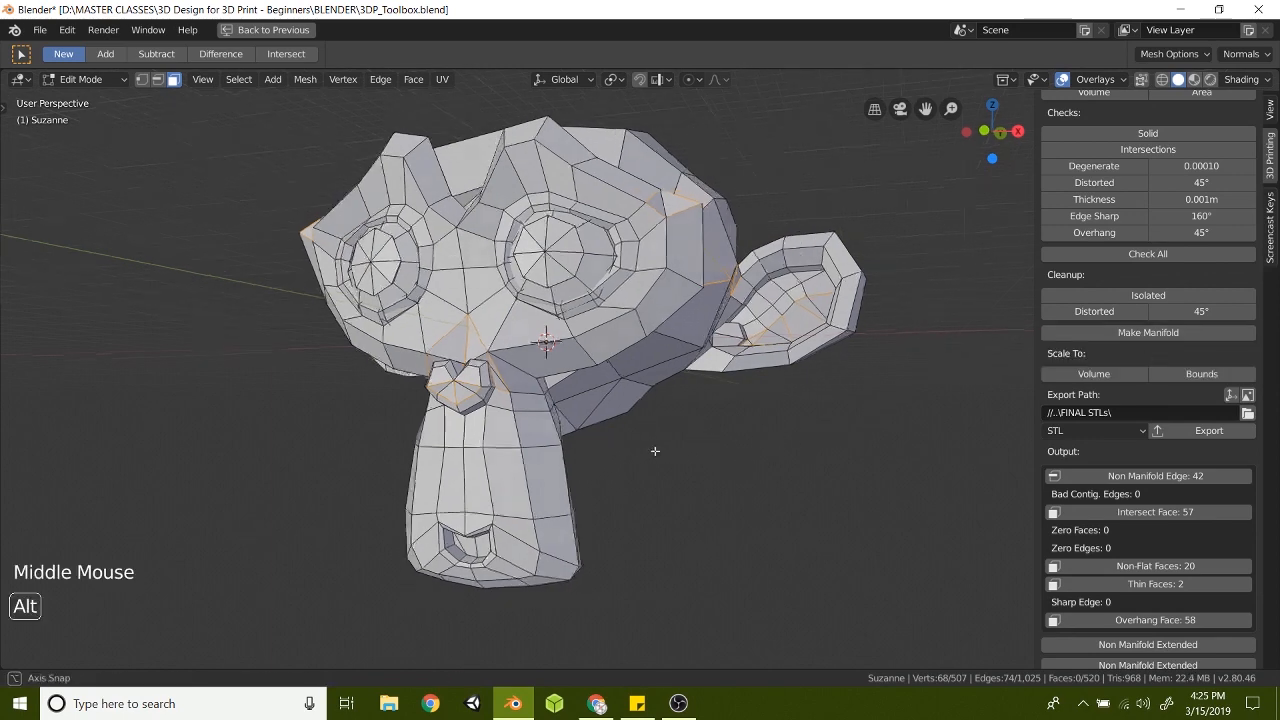
pyautogui.moveTo(656, 452); pyautogui.dragTo(602, 428)
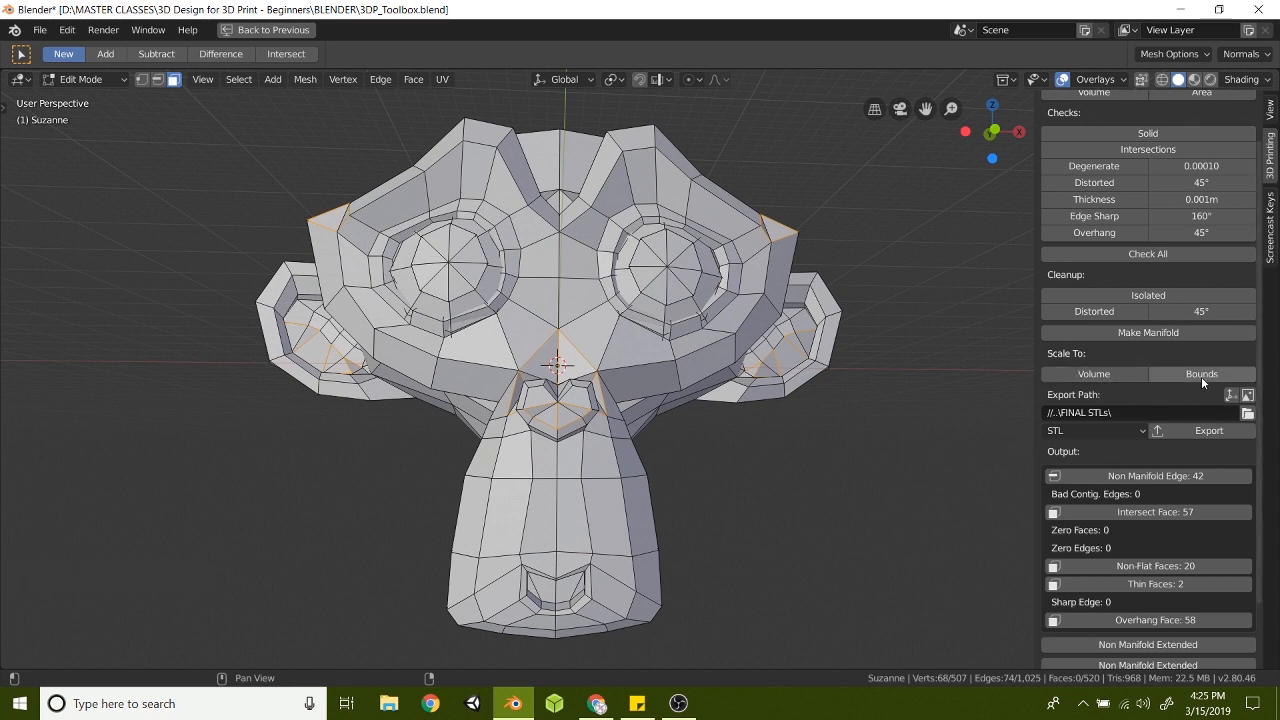
pyautogui.moveTo(1200, 374)
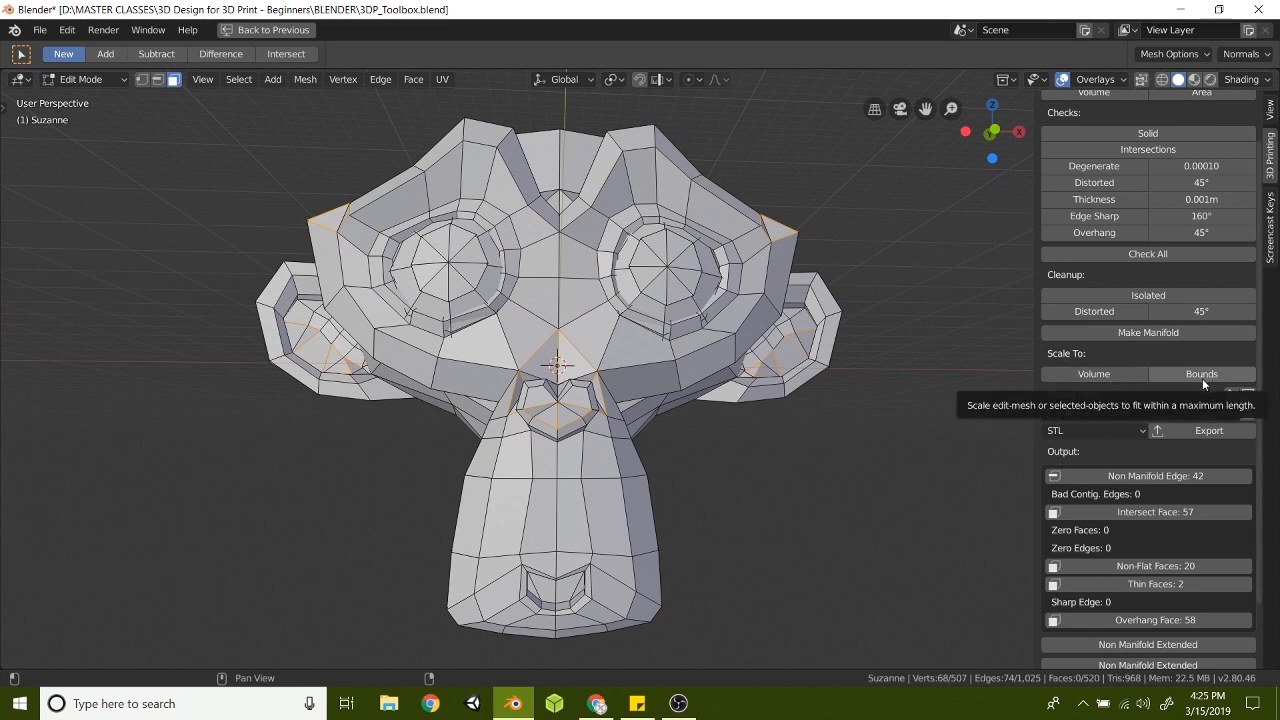
pyautogui.click(1200, 374)
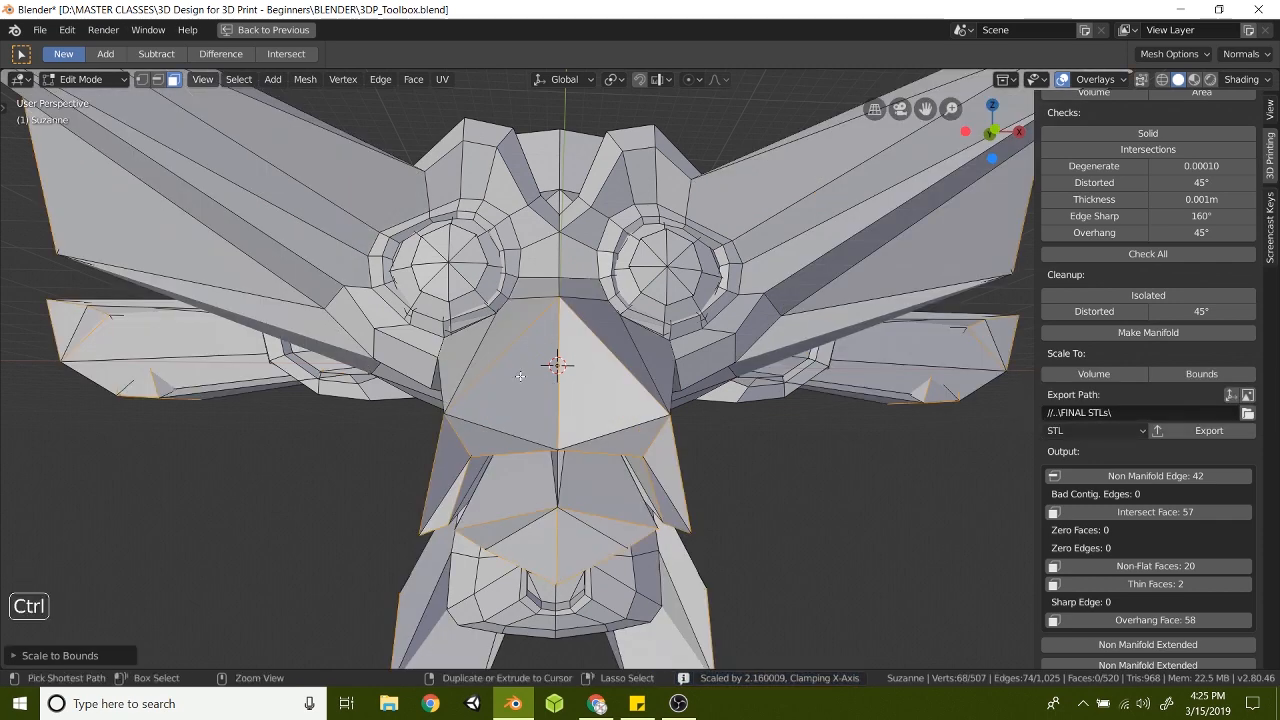
# Undo the stretched scaling and scale the whole head uniformly to a length limit of 300.
pyautogui.press('ctrl+z')
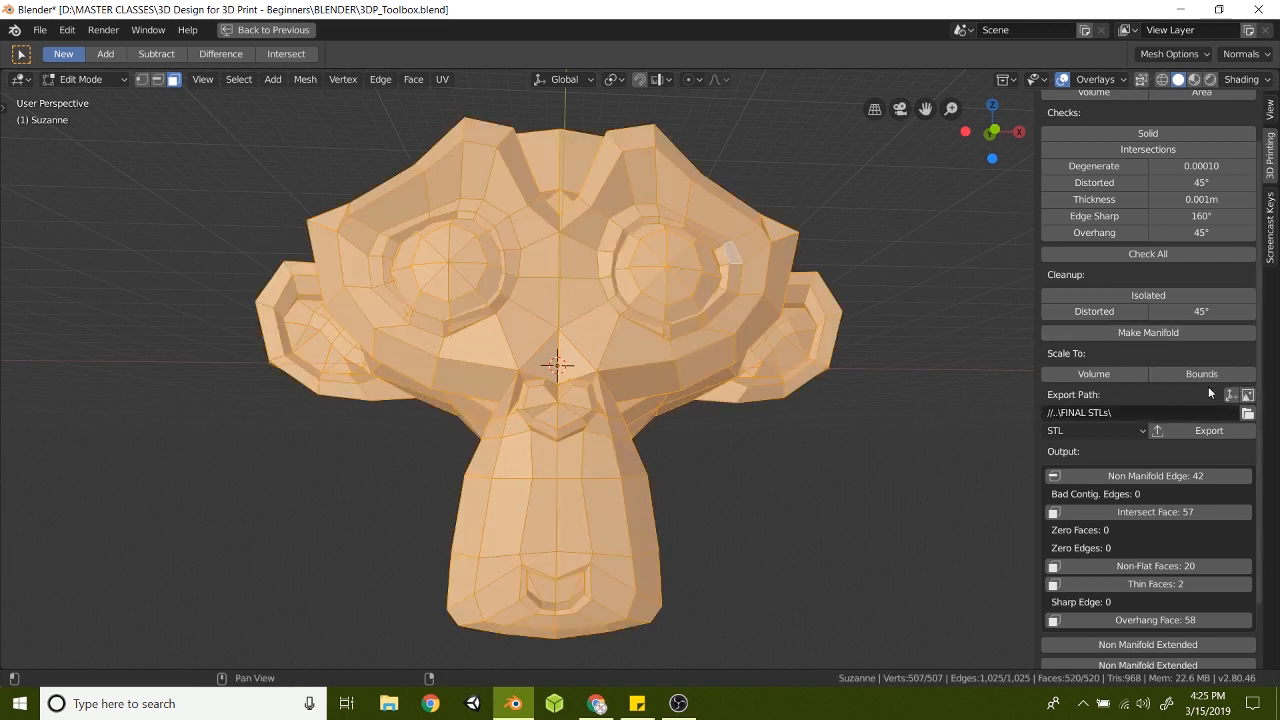
pyautogui.click(1200, 374)
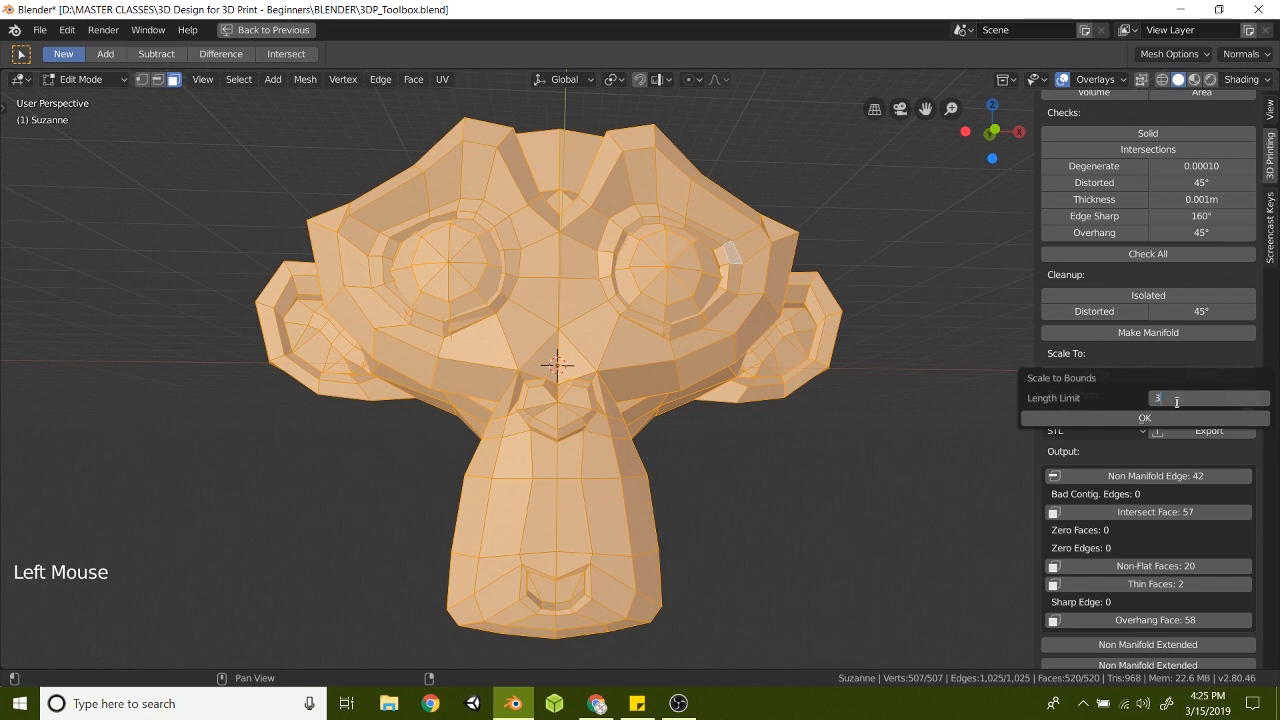
pyautogui.write('00')
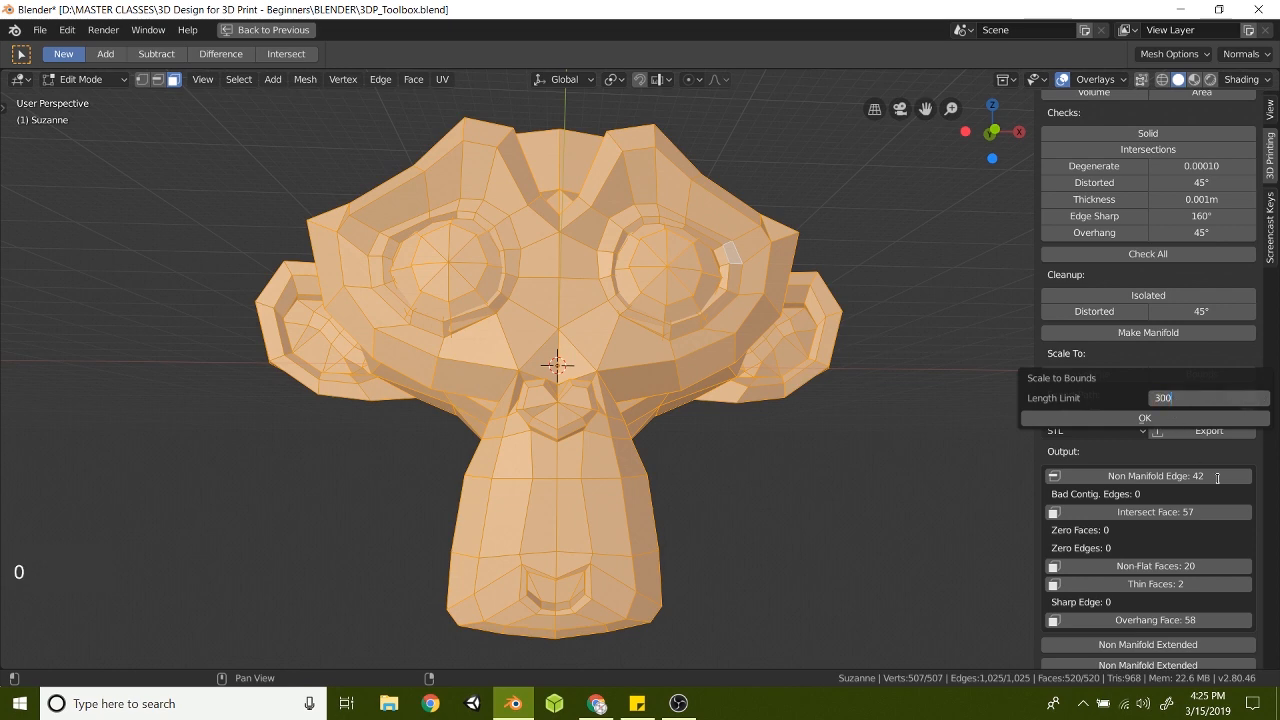
pyautogui.scroll(-3)
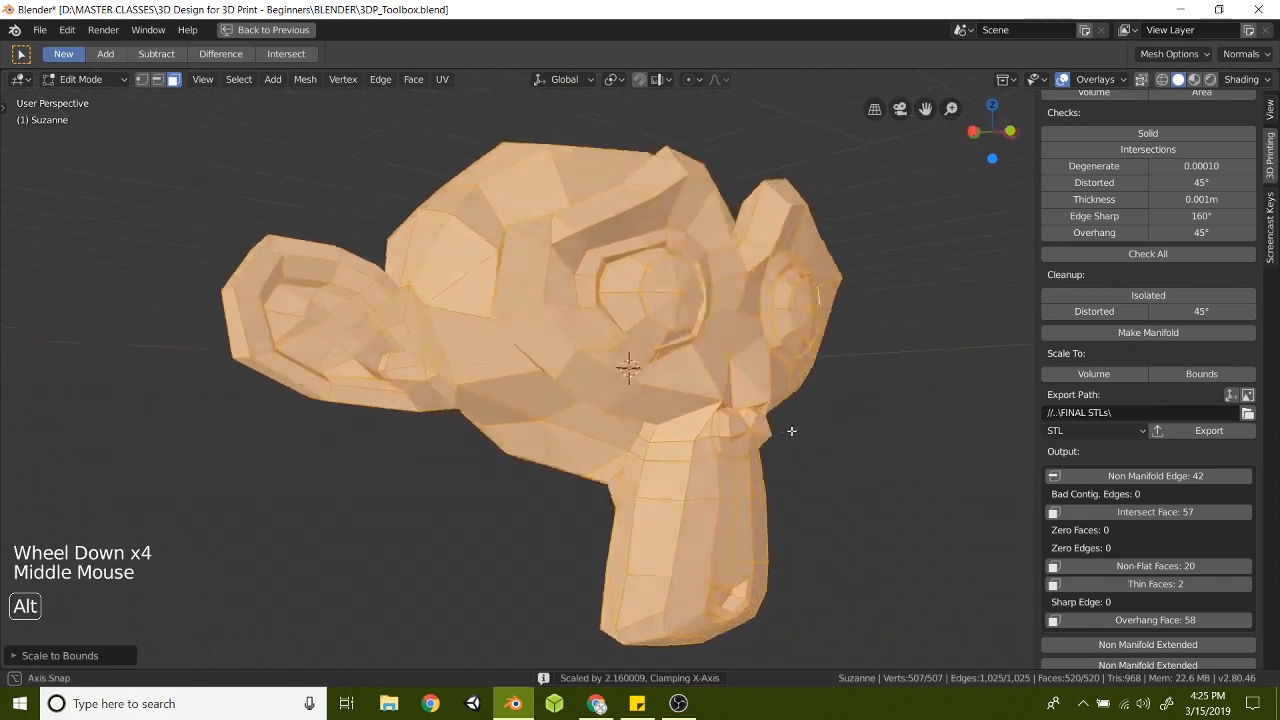
pyautogui.press('ctrl+z')
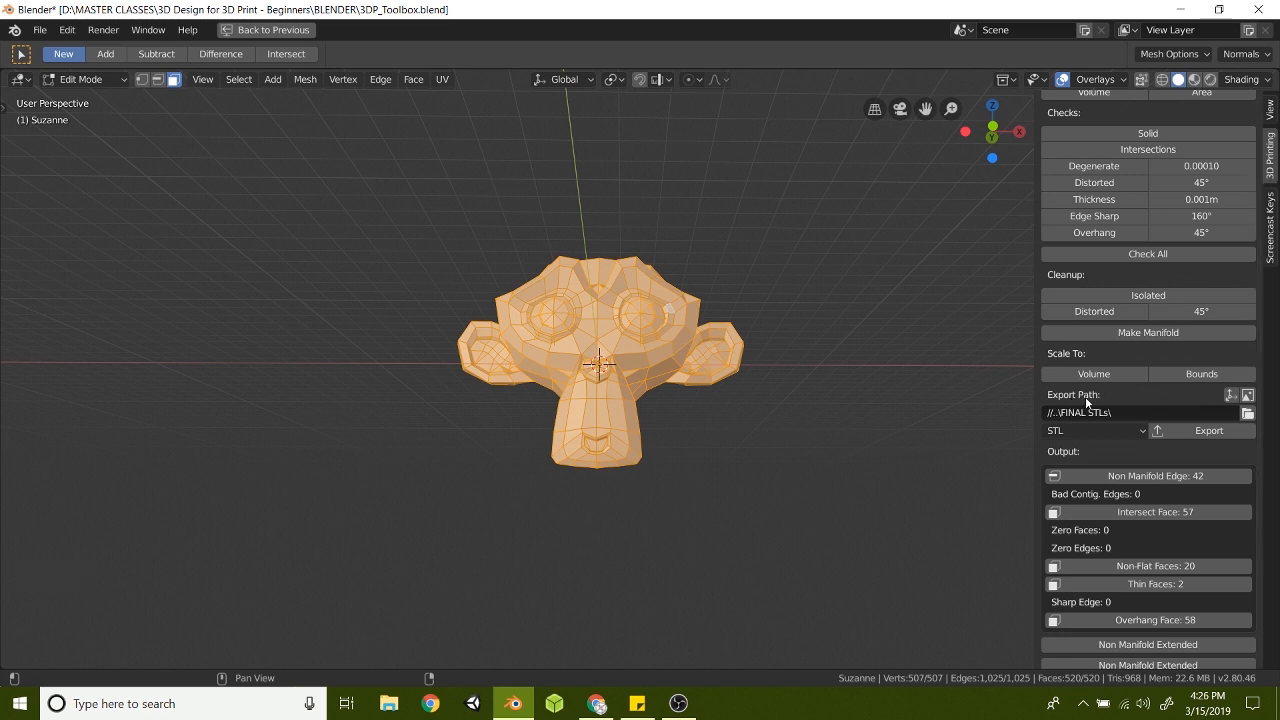
pyautogui.moveTo(1120, 410)
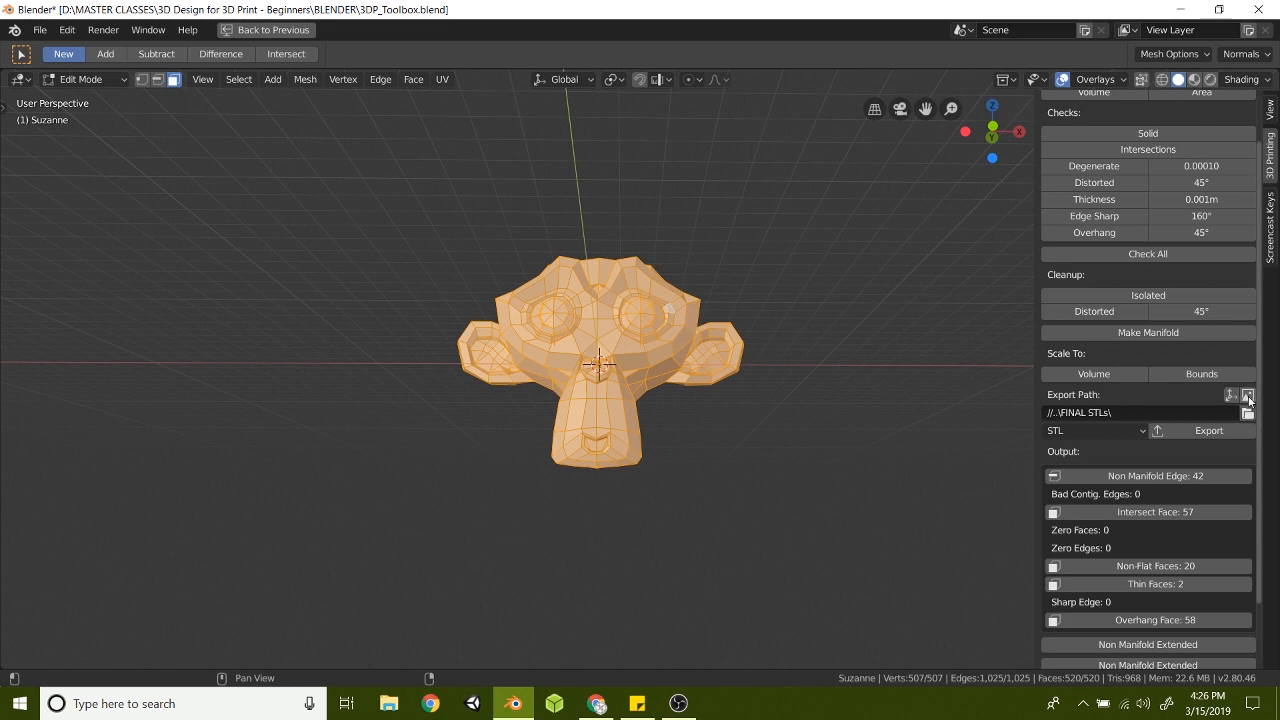
pyautogui.moveTo(1178, 410)
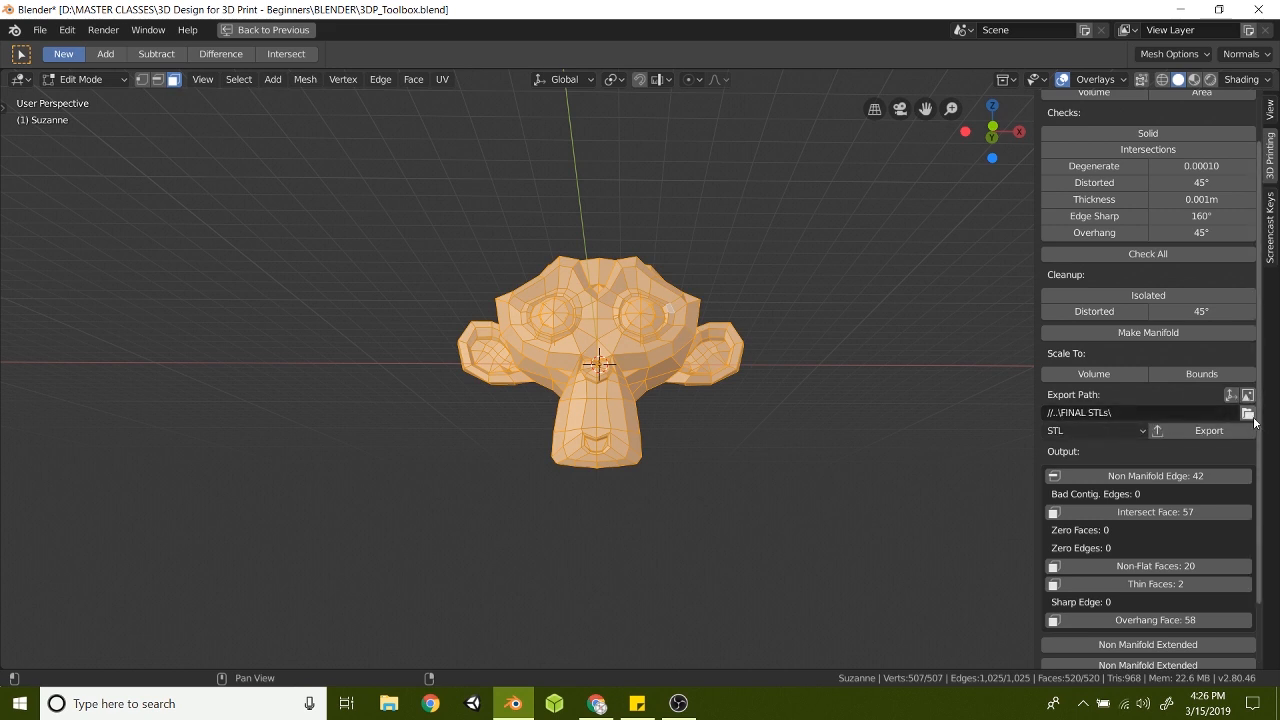
# Export the mesh as 3DP_Toolbox-Suzanne.stl into the FINAL STLs folder.
pyautogui.click(1248, 412)
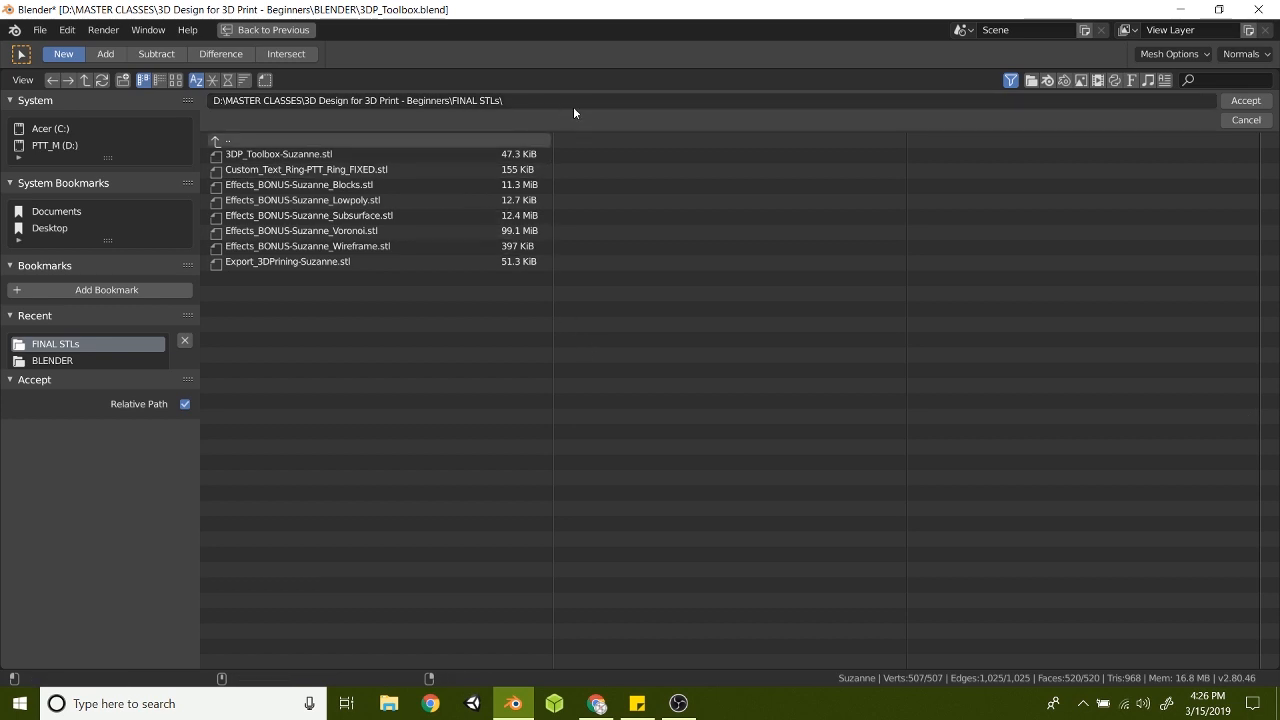
pyautogui.click(1244, 100)
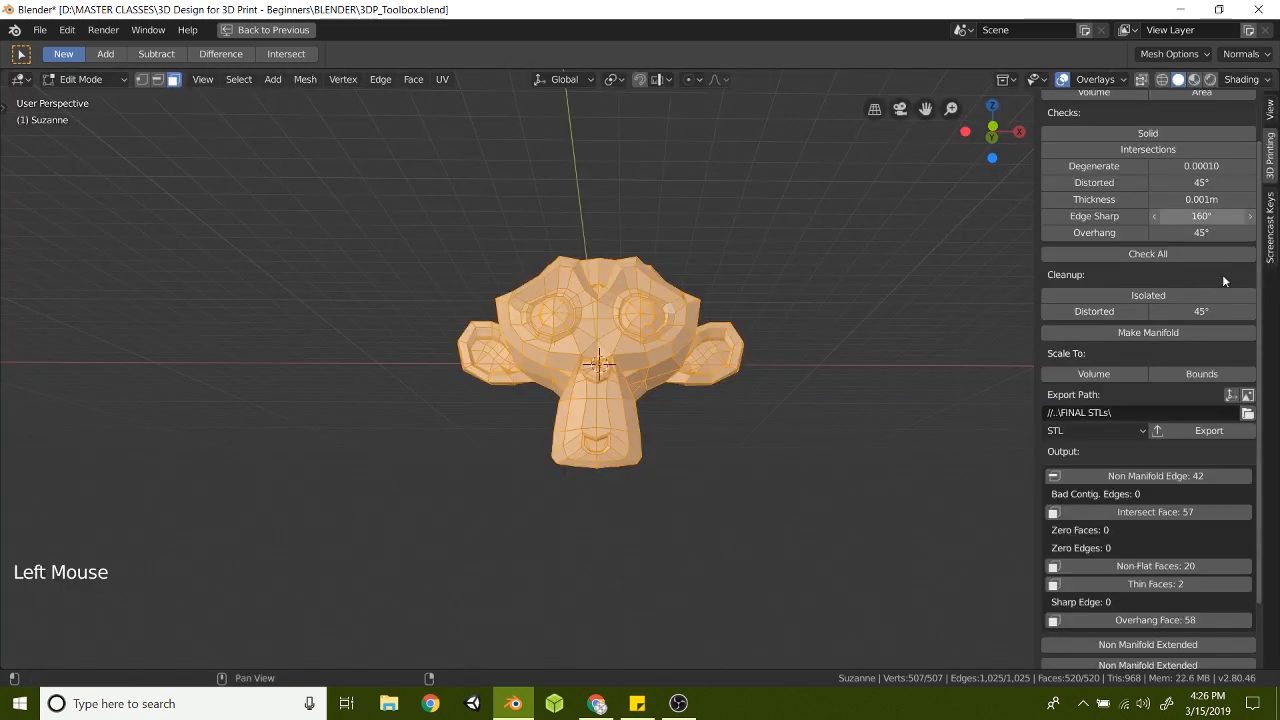
pyautogui.click(1096, 430)
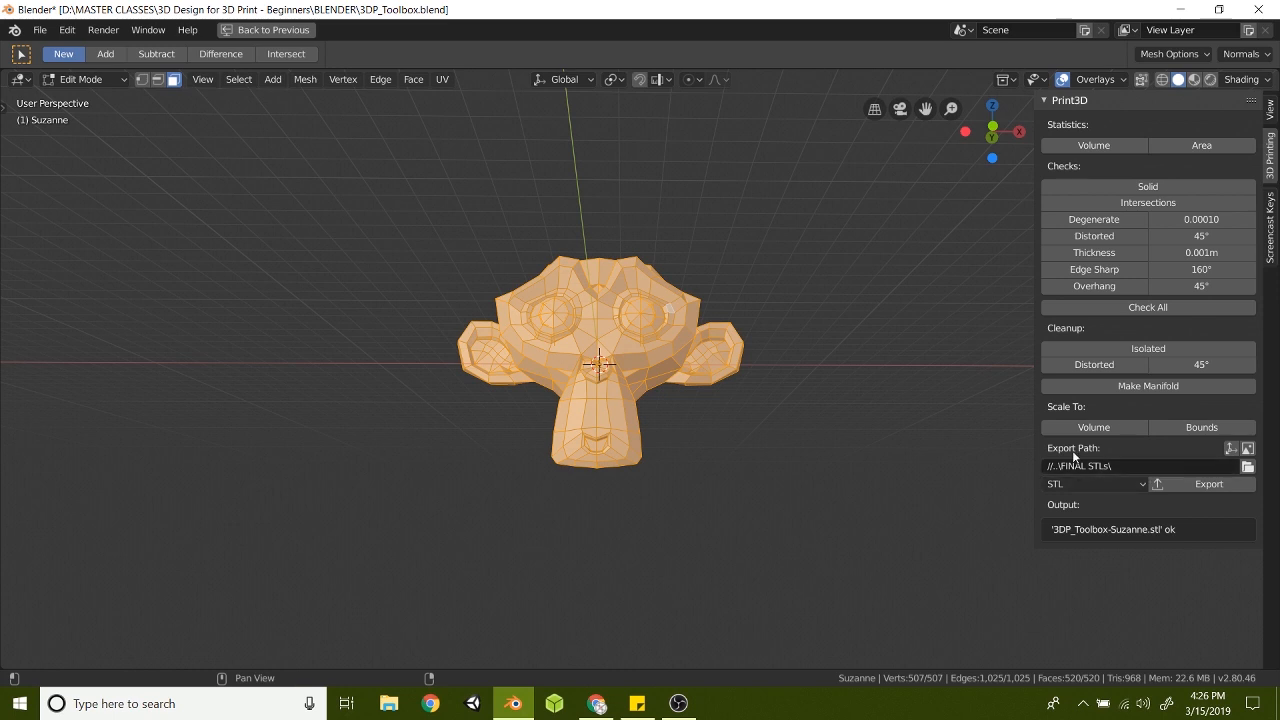
pyautogui.moveTo(1088, 538)
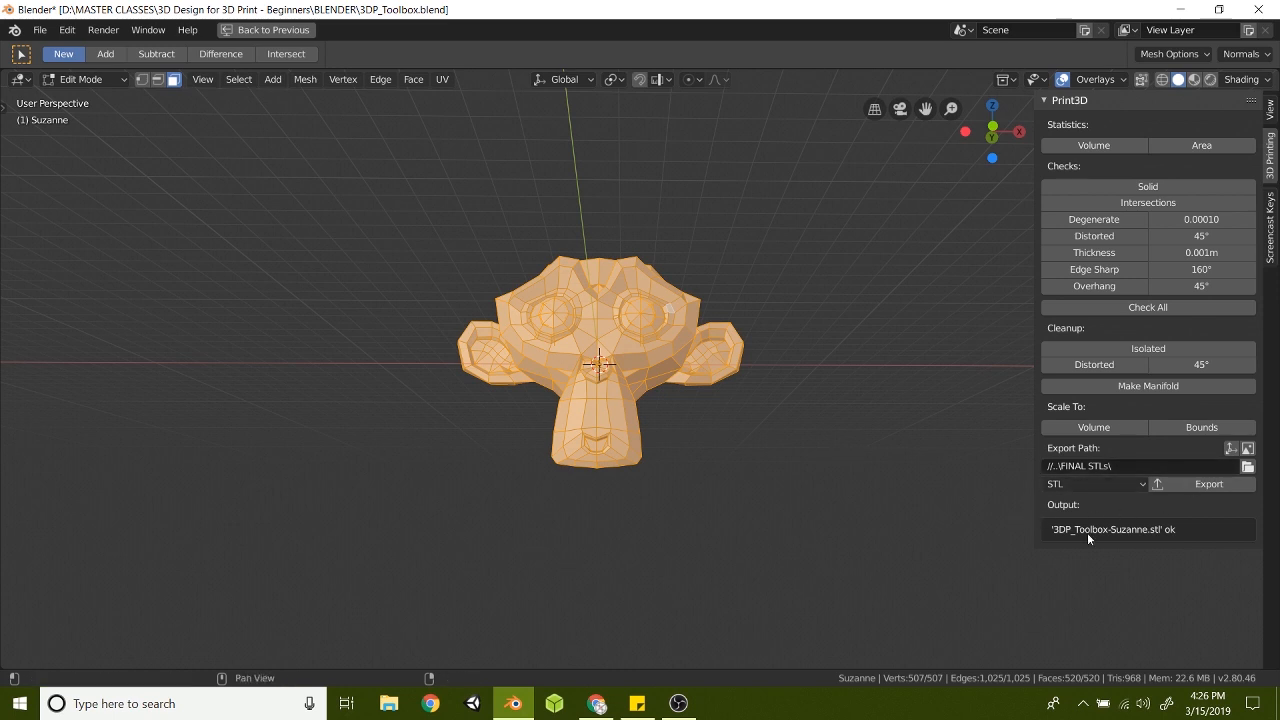
pyautogui.moveTo(1062, 540)
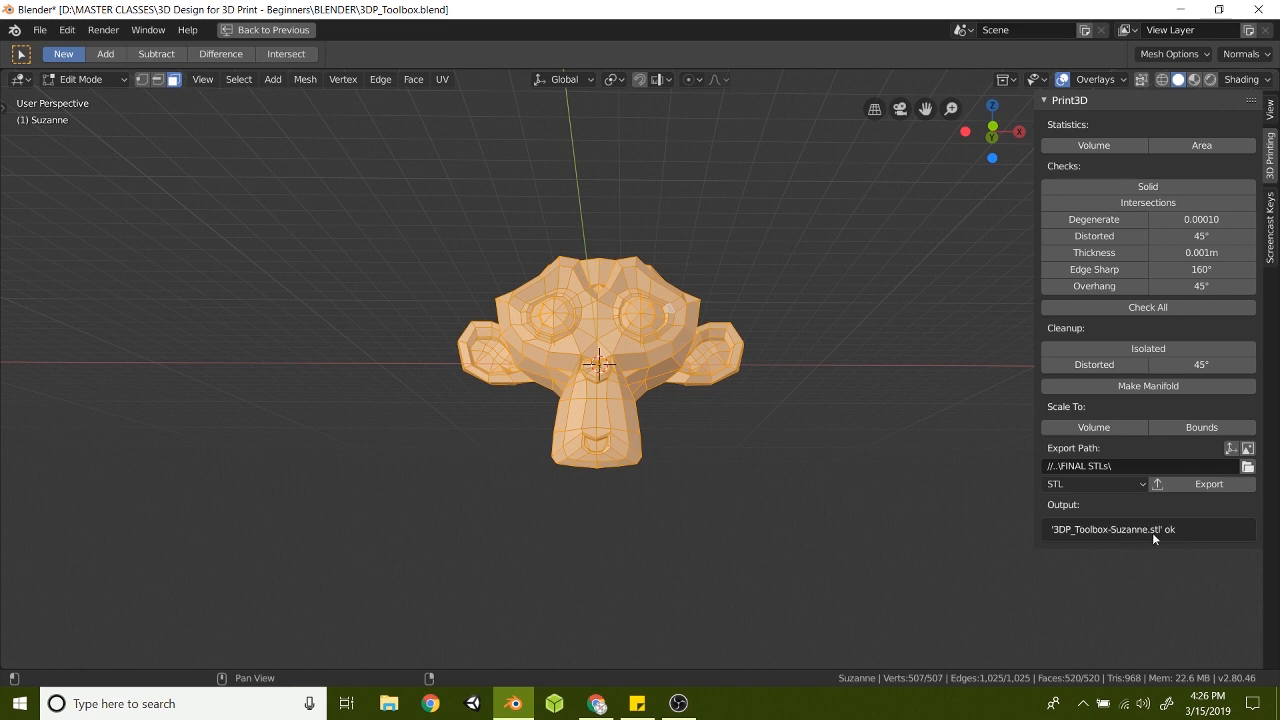
pyautogui.moveTo(804, 442)
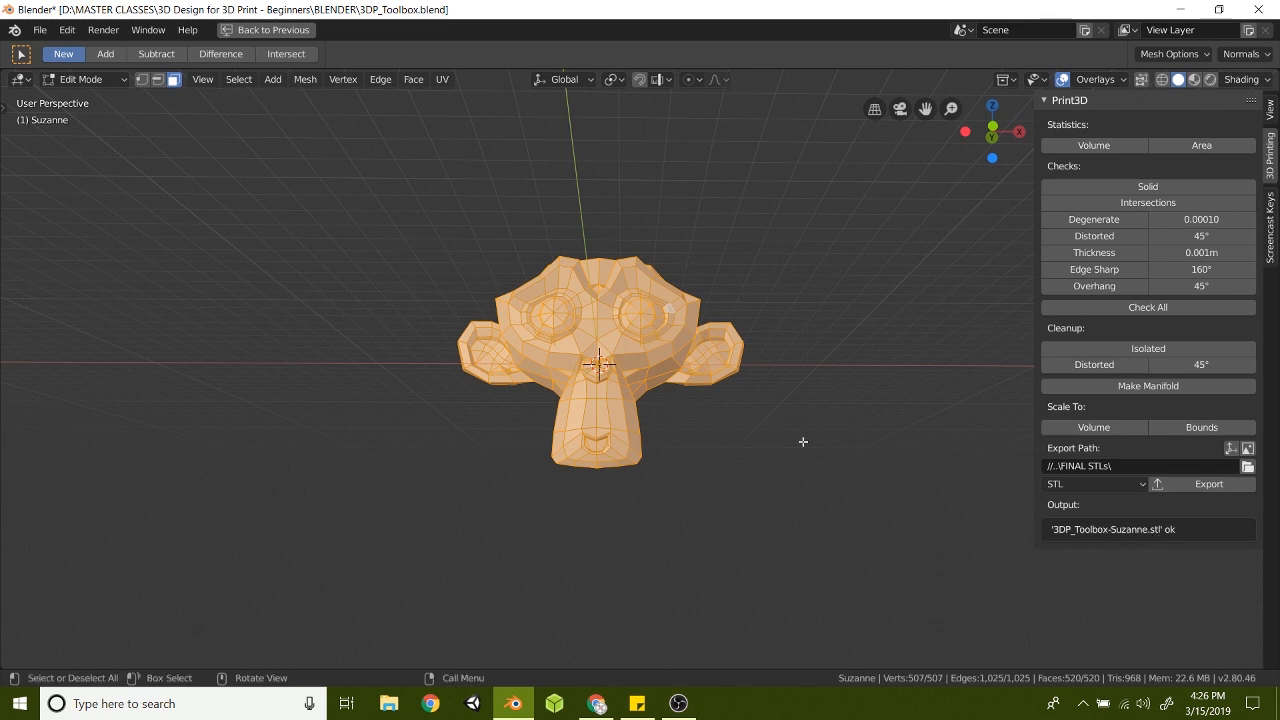